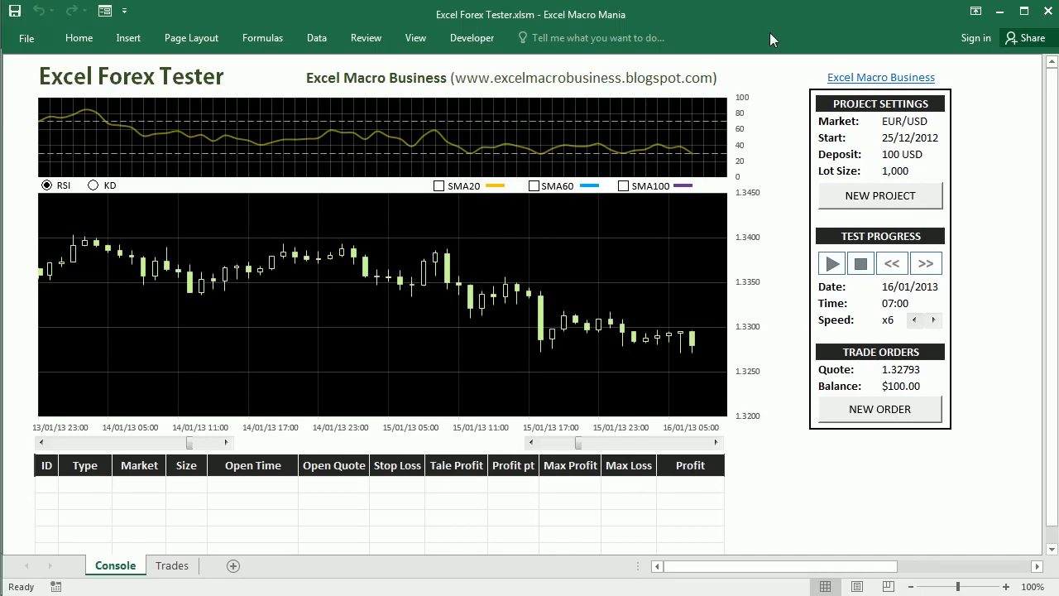
mouse_move(730, 25)
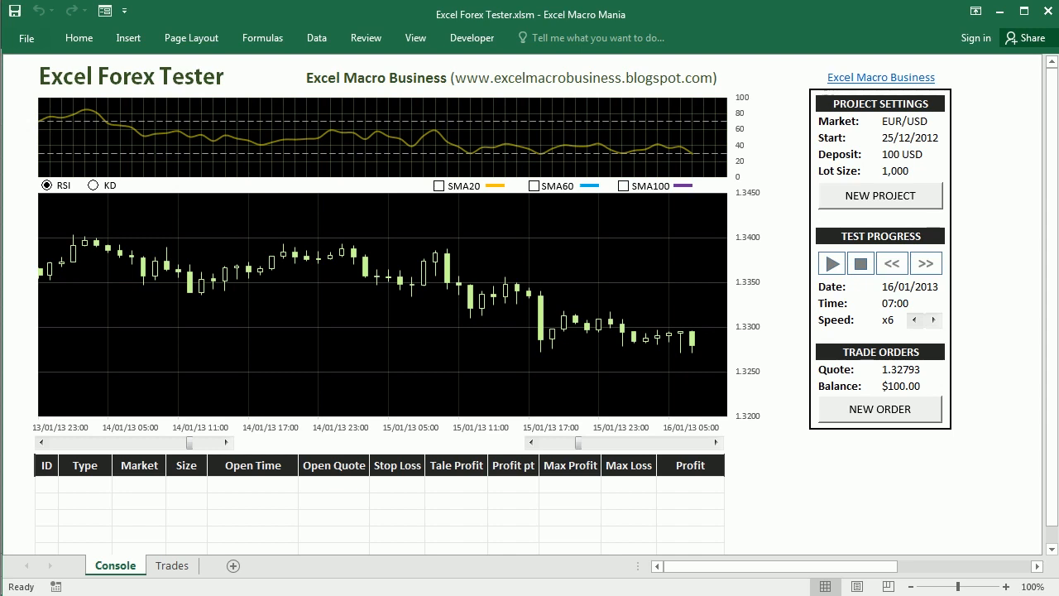
mouse_move(190, 37)
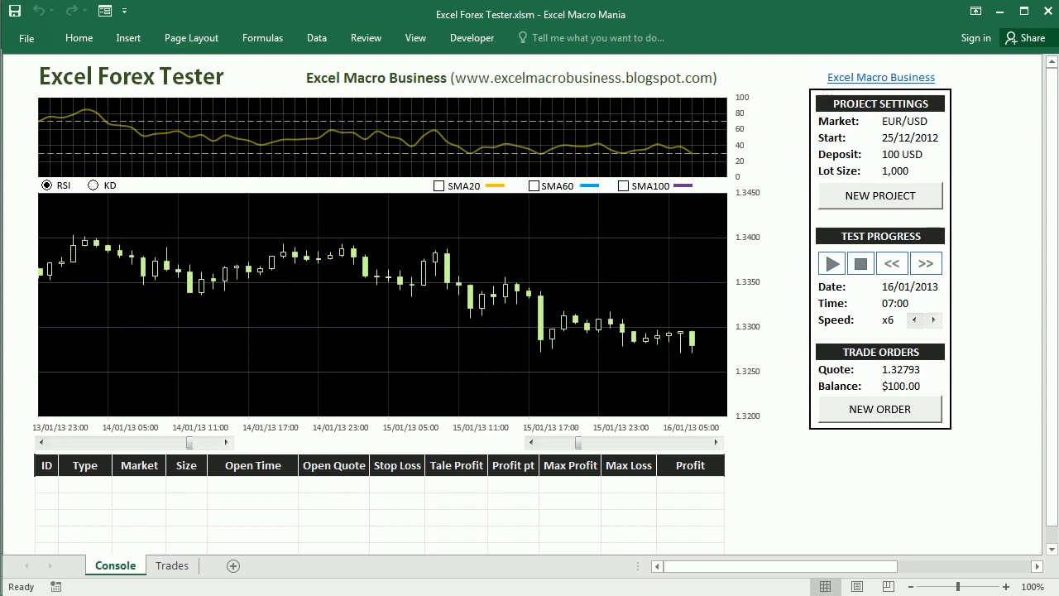
mouse_move(289, 103)
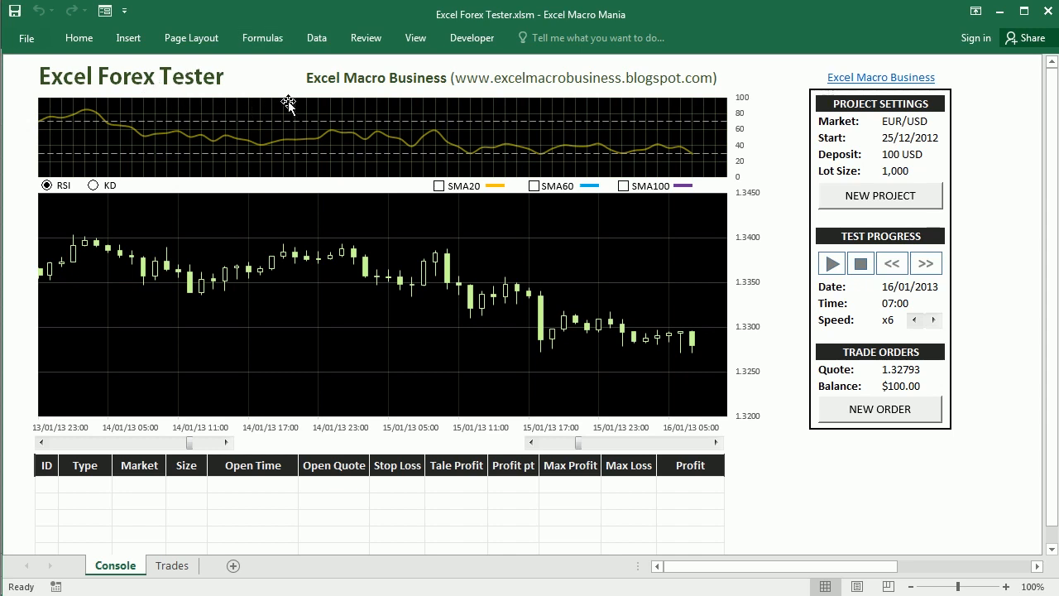
mouse_move(716, 99)
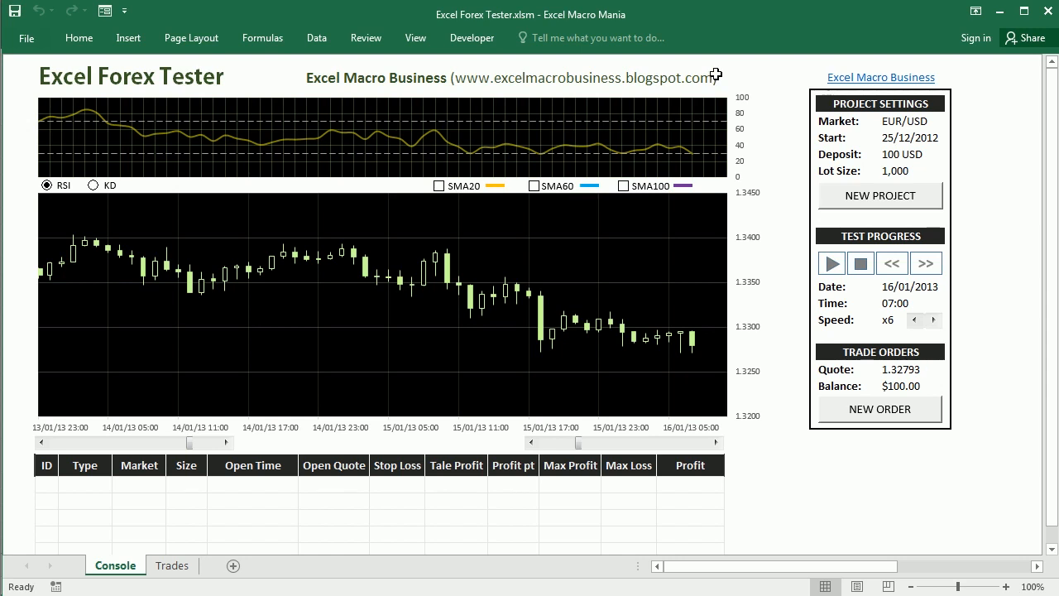
mouse_move(283, 269)
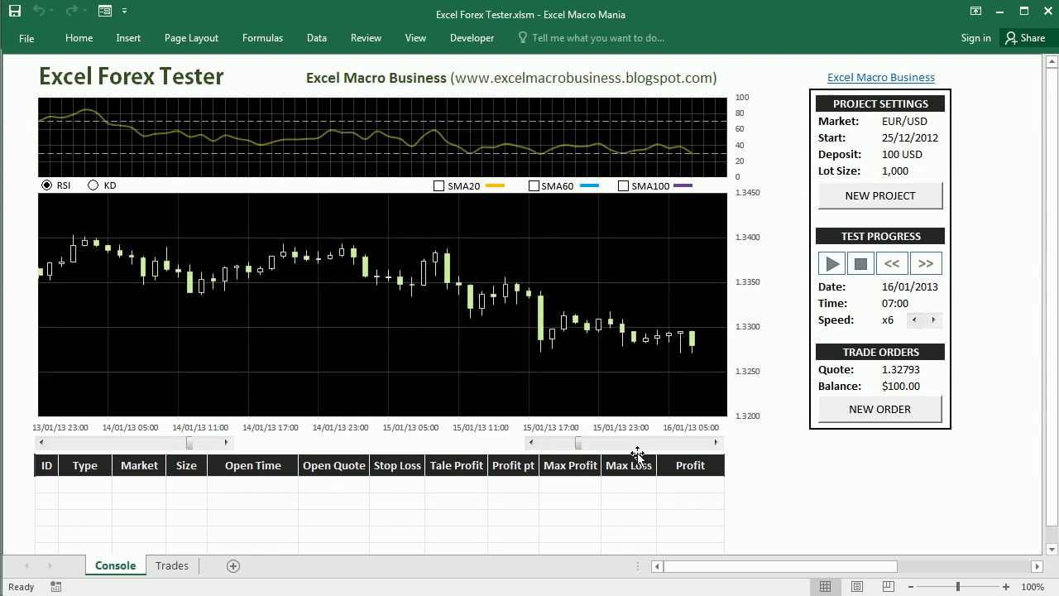
mouse_move(616, 443)
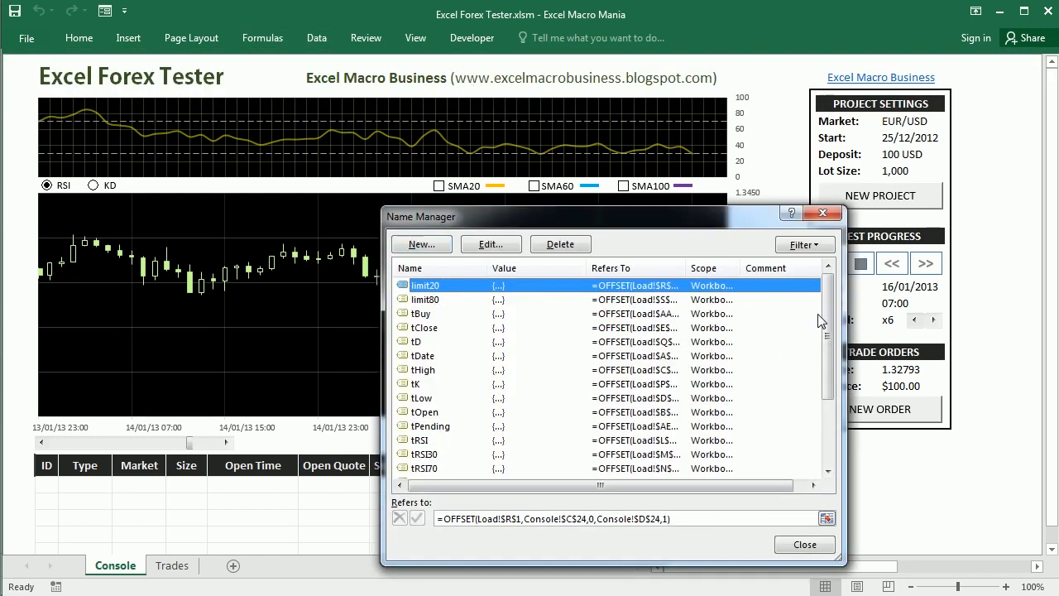
- Switch the oscillator panel to KD and toggle the SMA100 line on and off
scroll(down, 3)
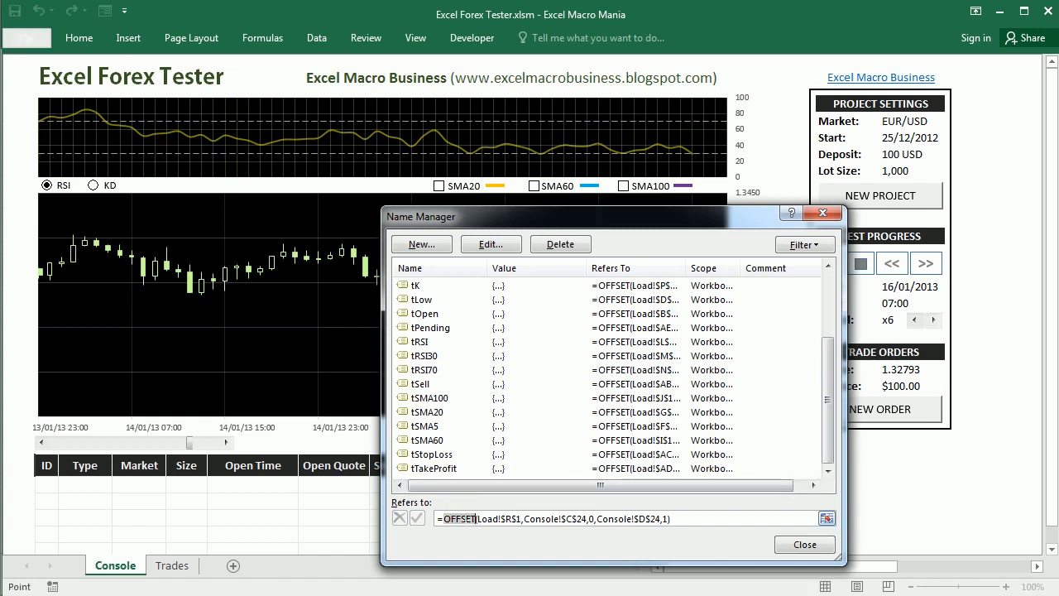
mouse_move(828, 389)
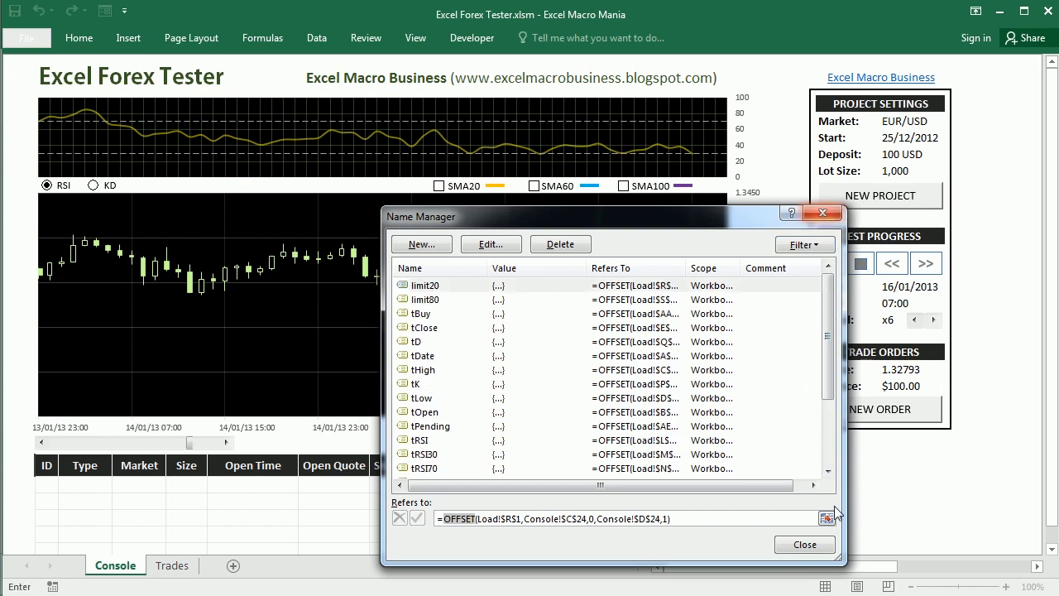
click(803, 544)
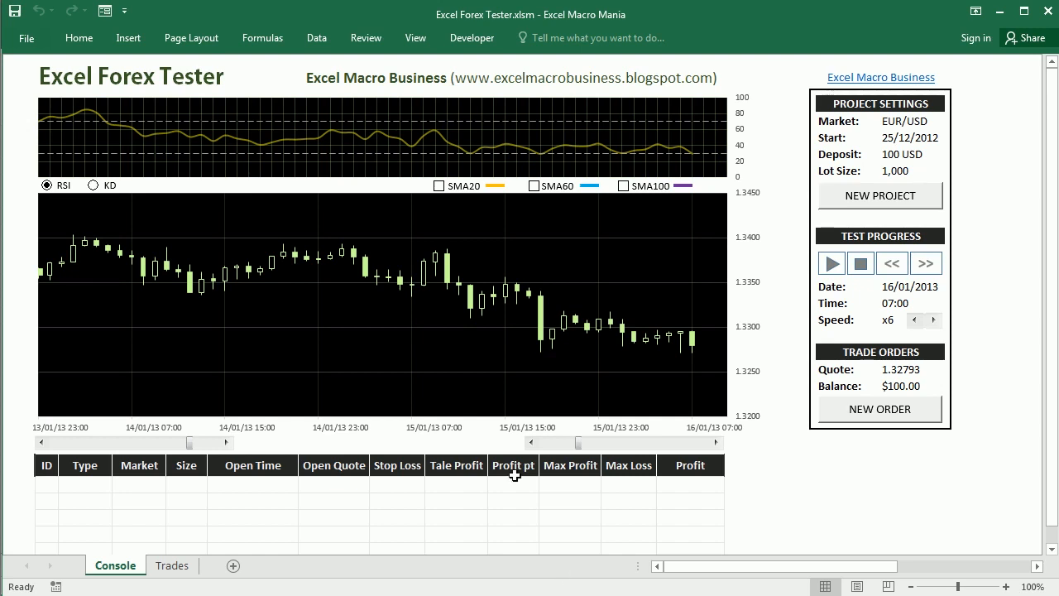
mouse_move(563, 450)
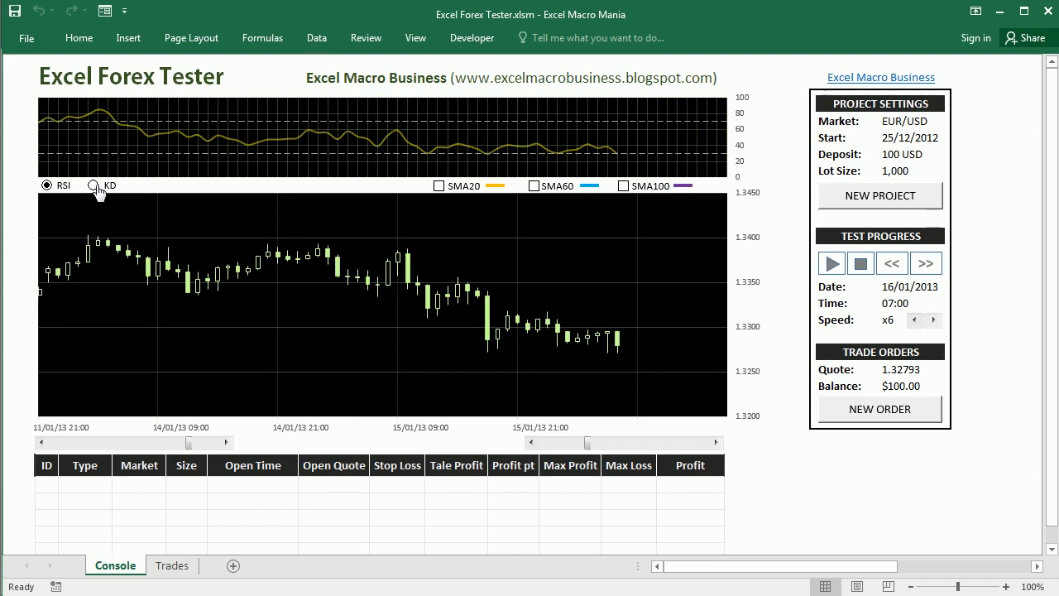
click(94, 185)
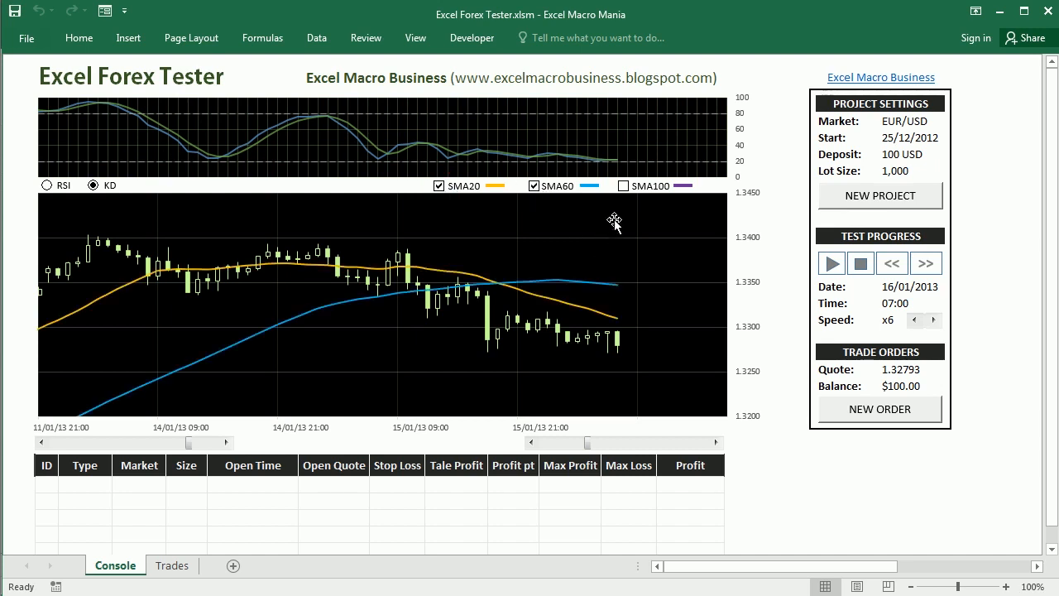
click(623, 185)
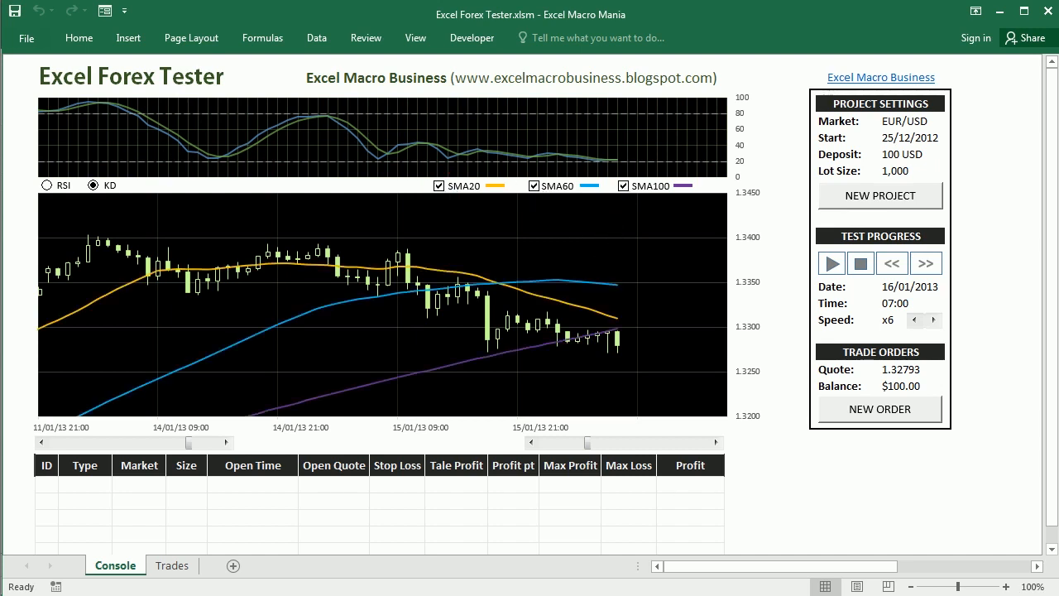
click(623, 186)
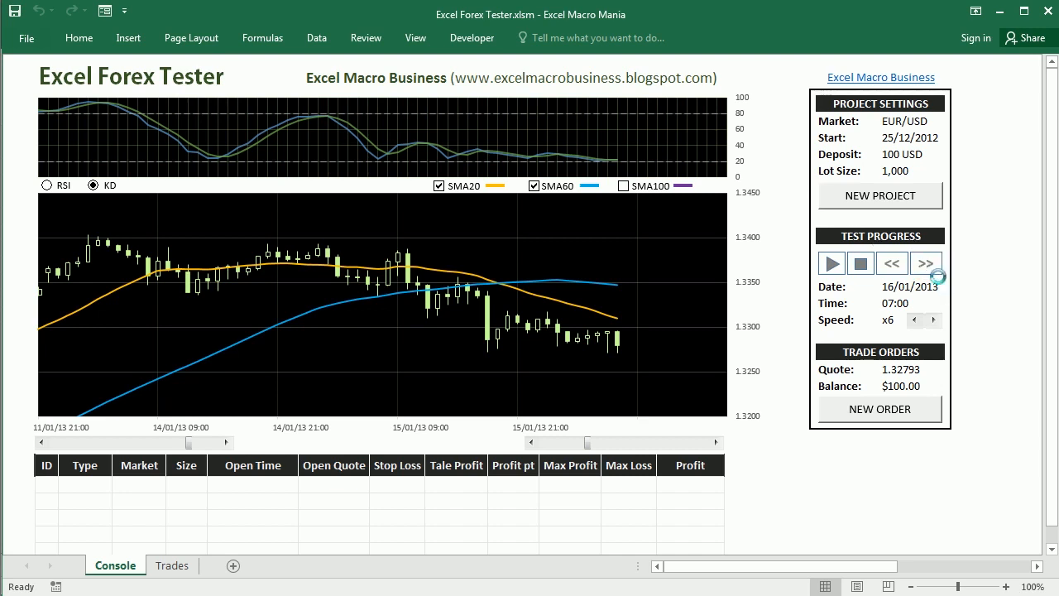
- Step the test forward and back, set x4 speed, then play and stop the replay
click(925, 263)
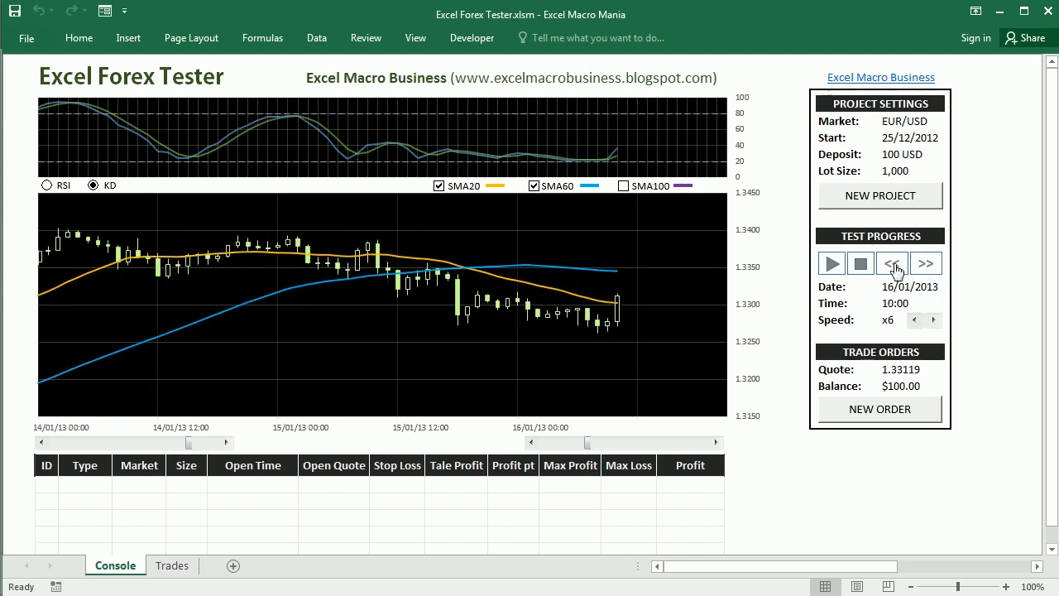
click(892, 263)
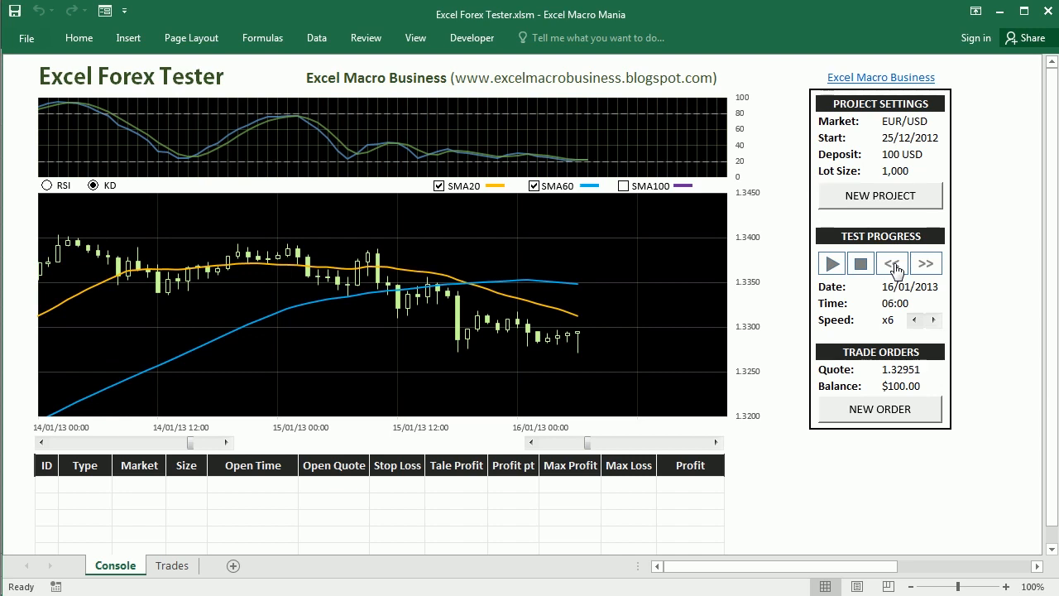
click(891, 262)
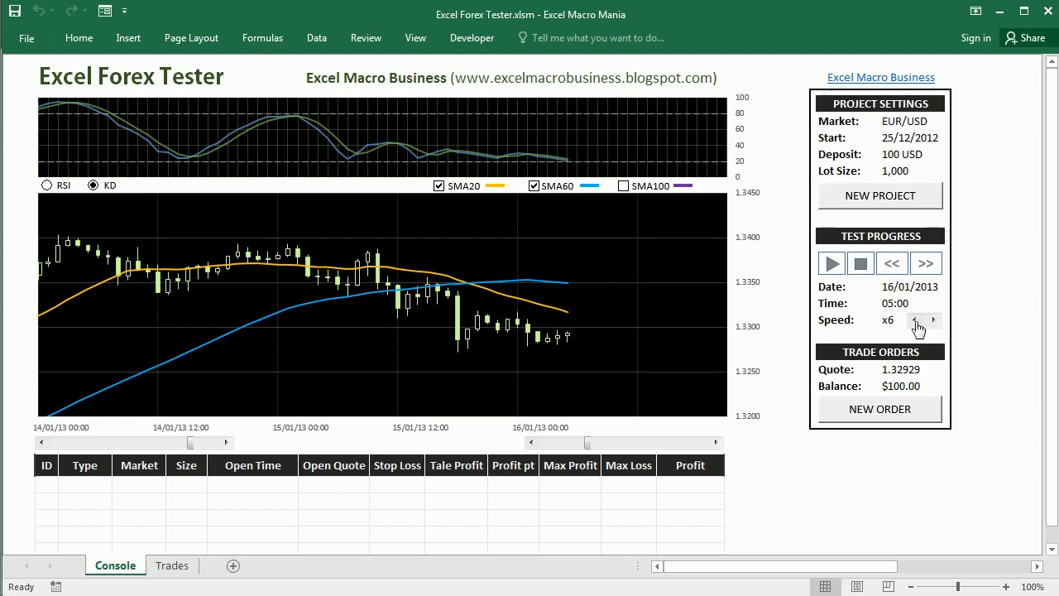
click(914, 321)
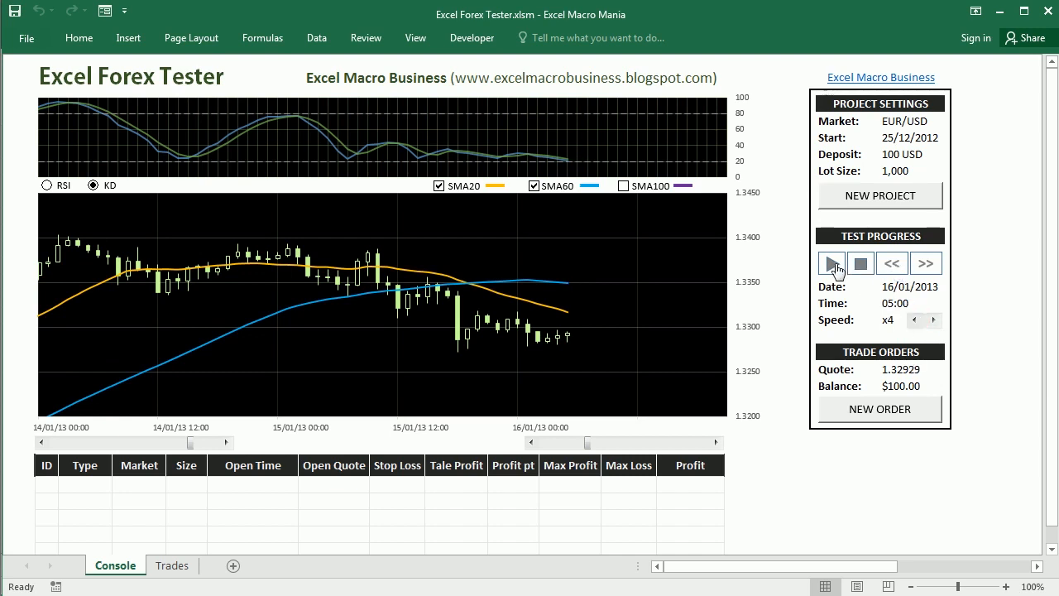
click(830, 263)
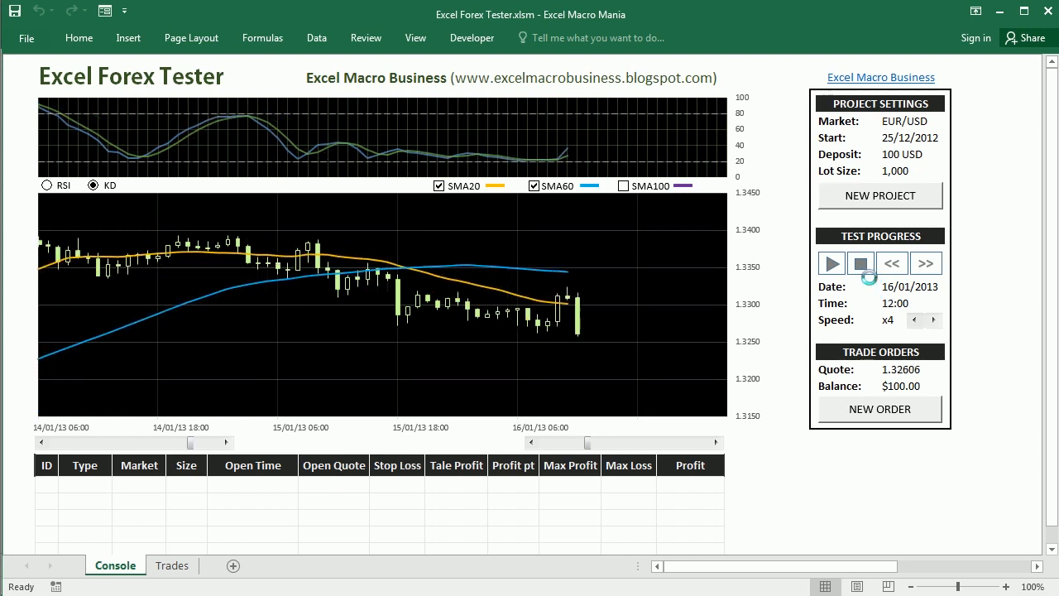
click(925, 262)
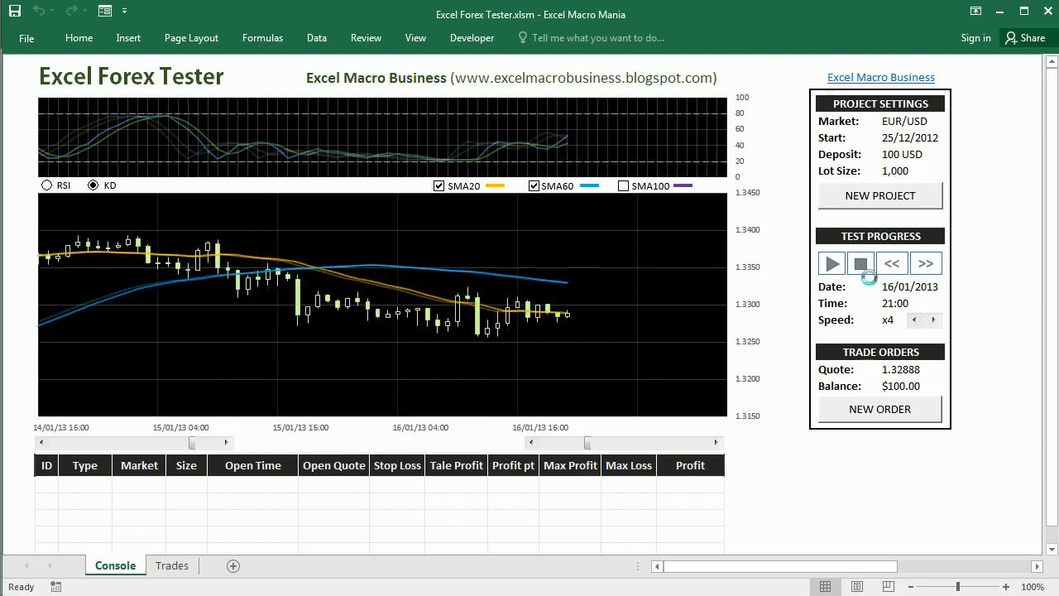
click(879, 196)
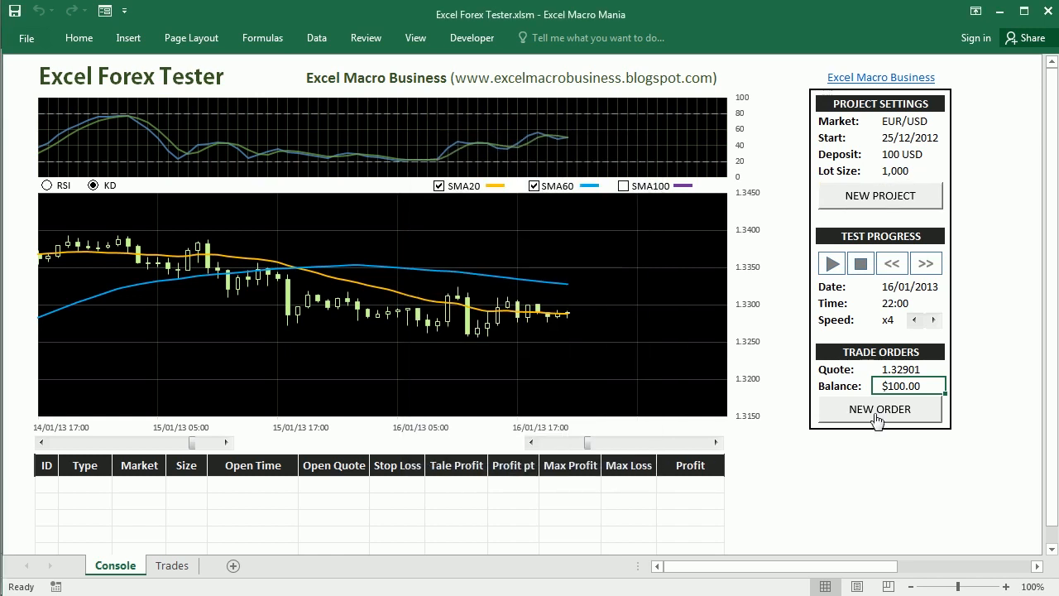
- Submit a 1.00-lot EUR/USD buy order with a 50-point take profit
click(879, 409)
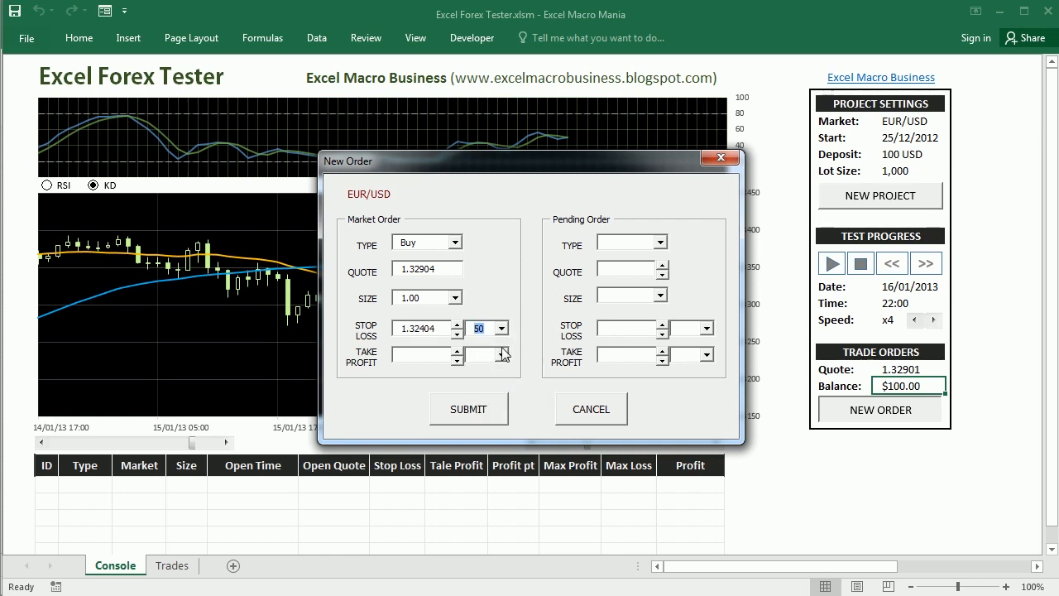
click(468, 408)
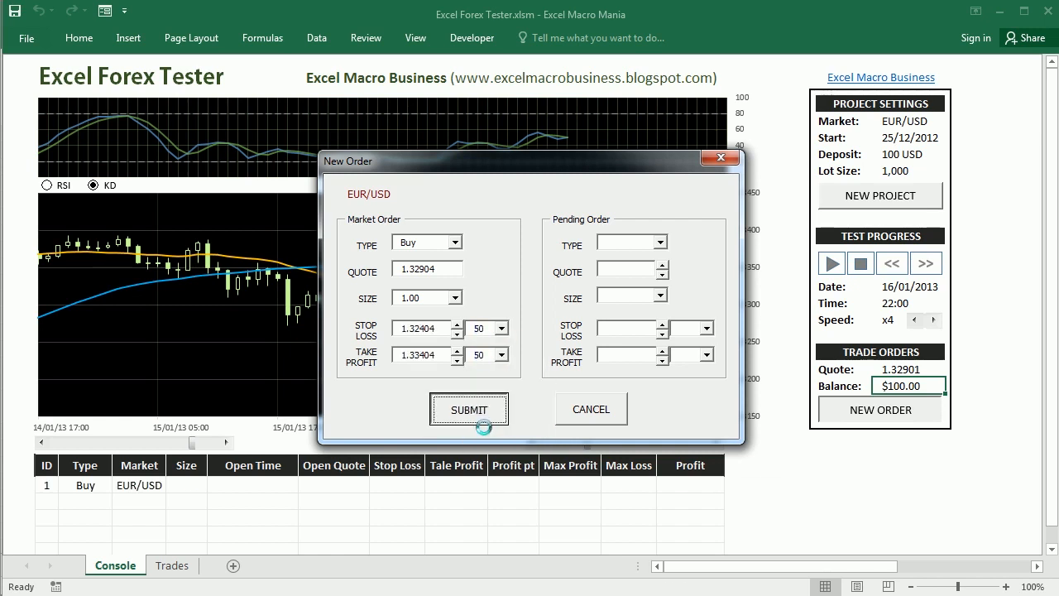
click(468, 409)
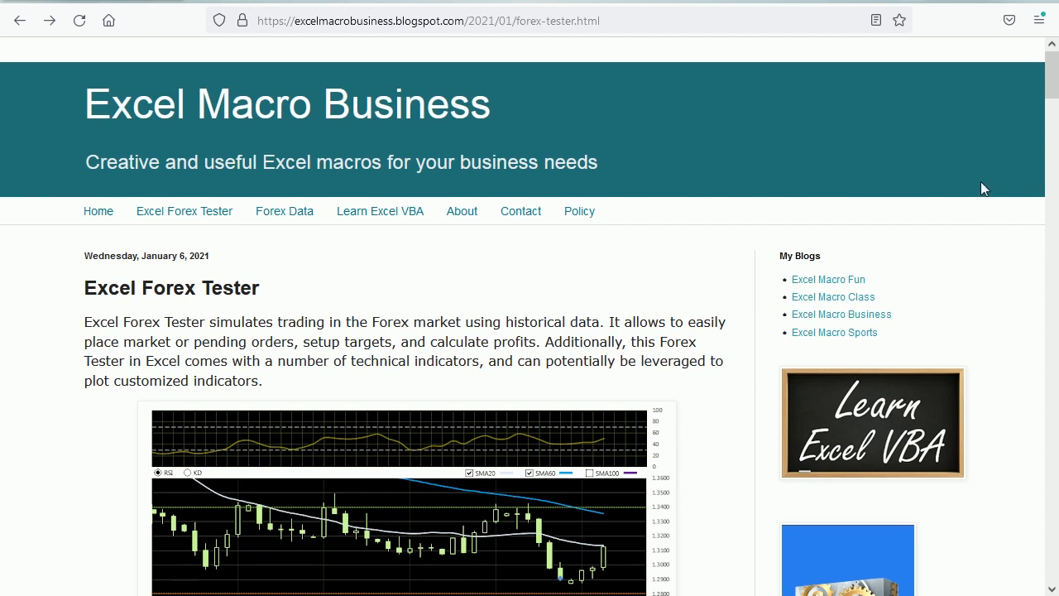
- Scroll the Forex Tester post to its 'Click Here' download link and follow it
scroll(down, 3)
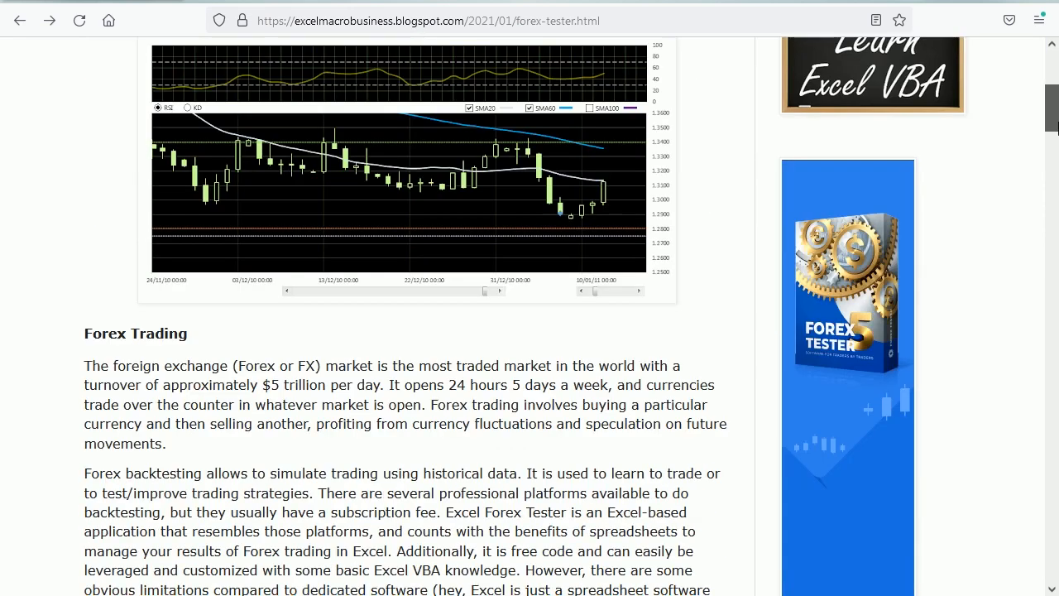
scroll(down, 3)
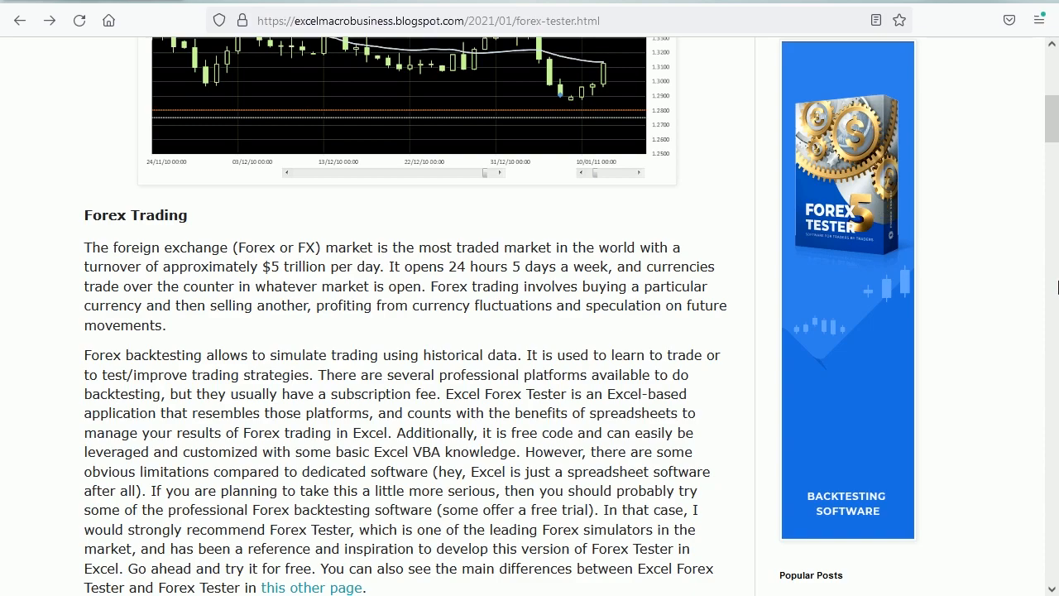
scroll(down, 3)
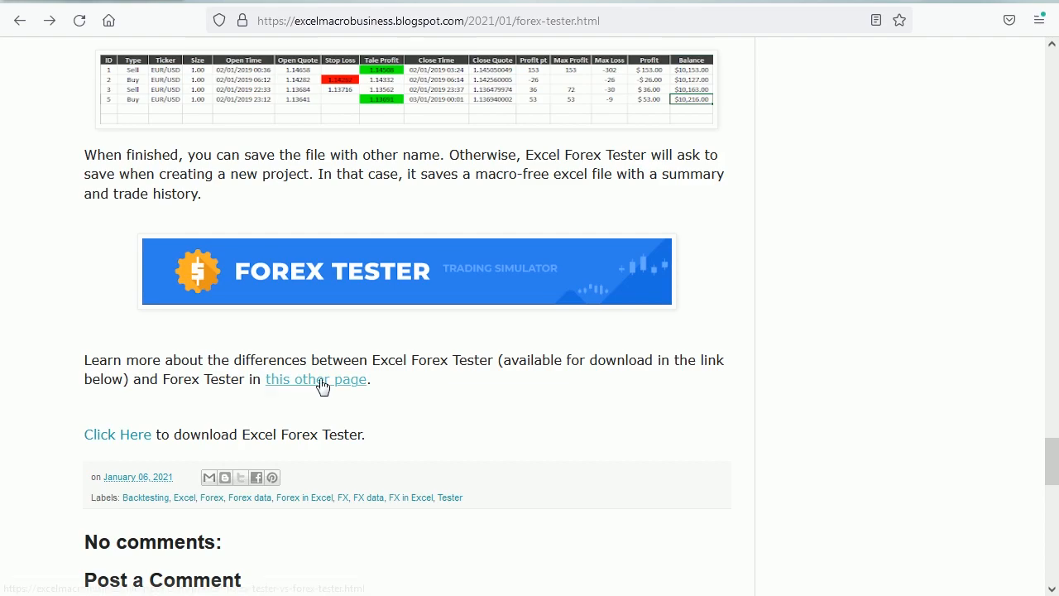
click(316, 378)
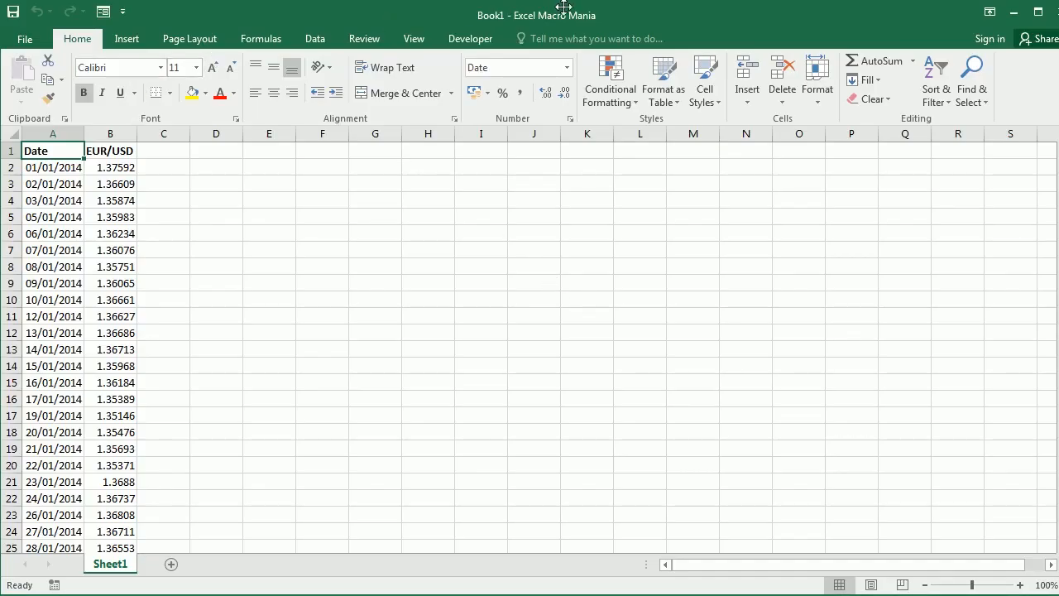
click(52, 133)
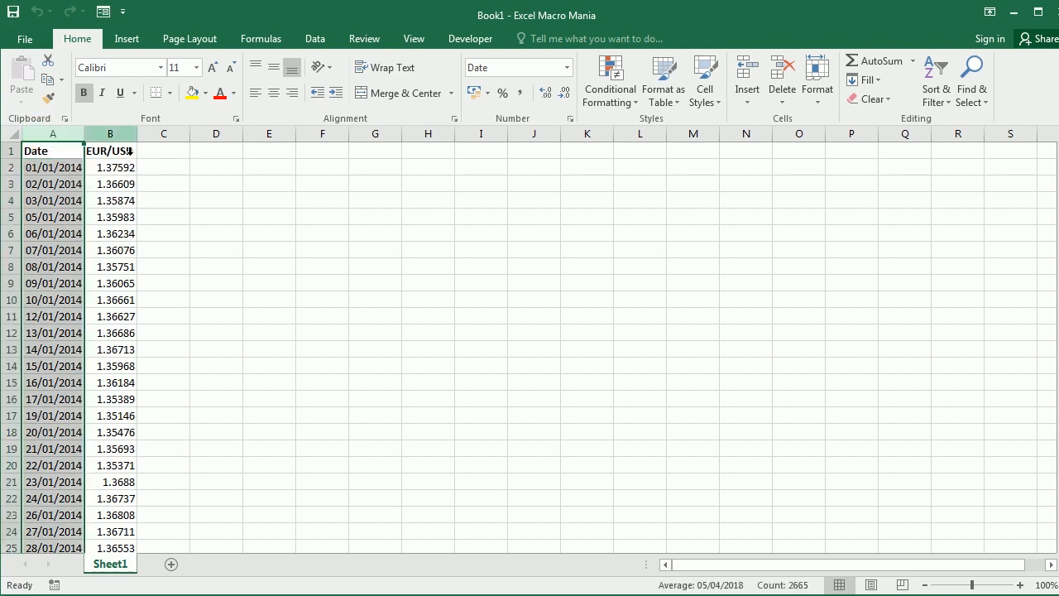
click(109, 133)
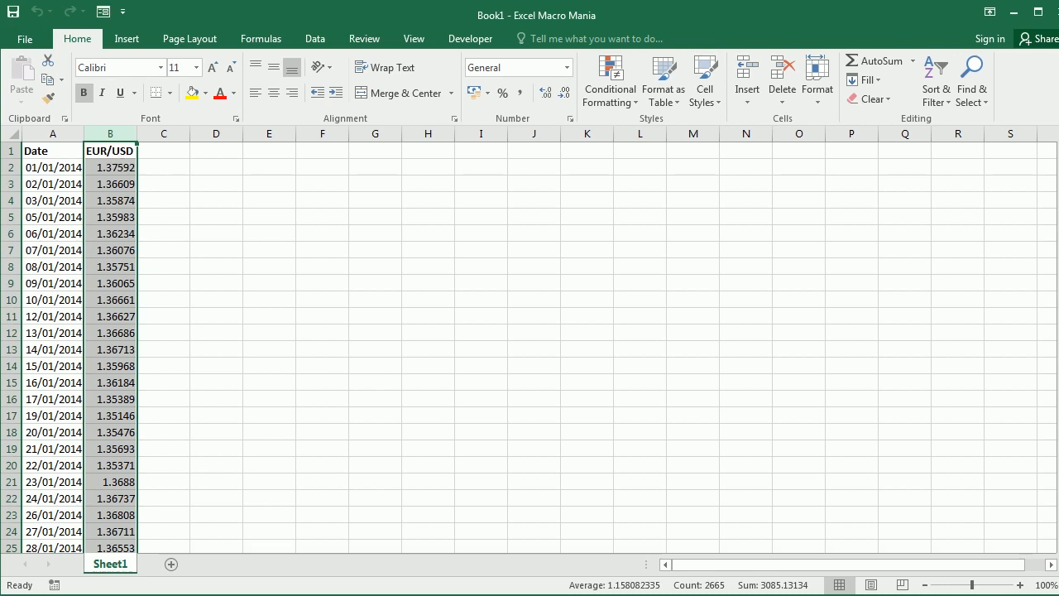
click(52, 167)
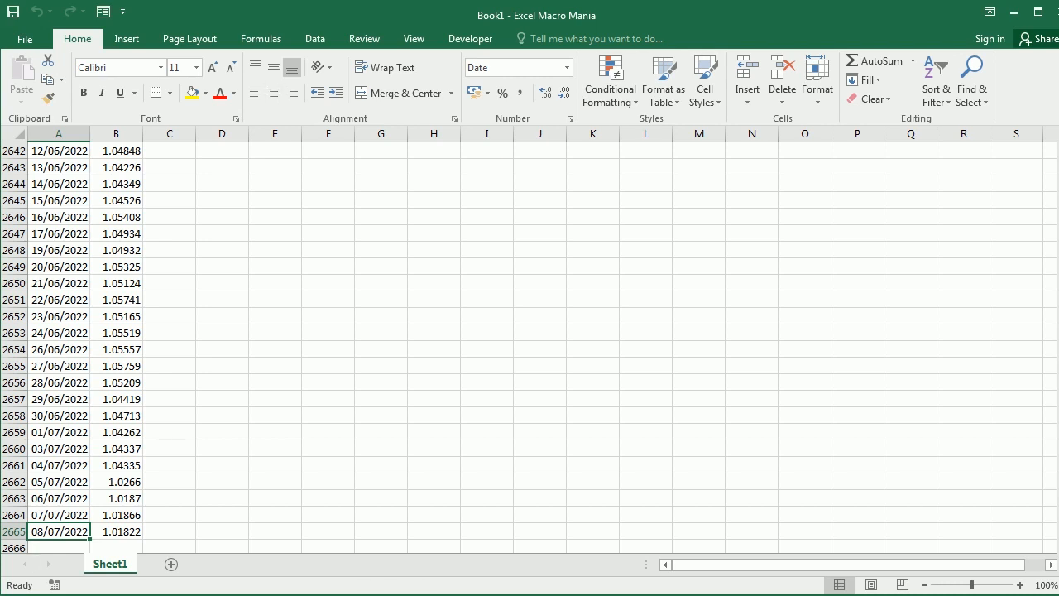
key(ctrl+Home)
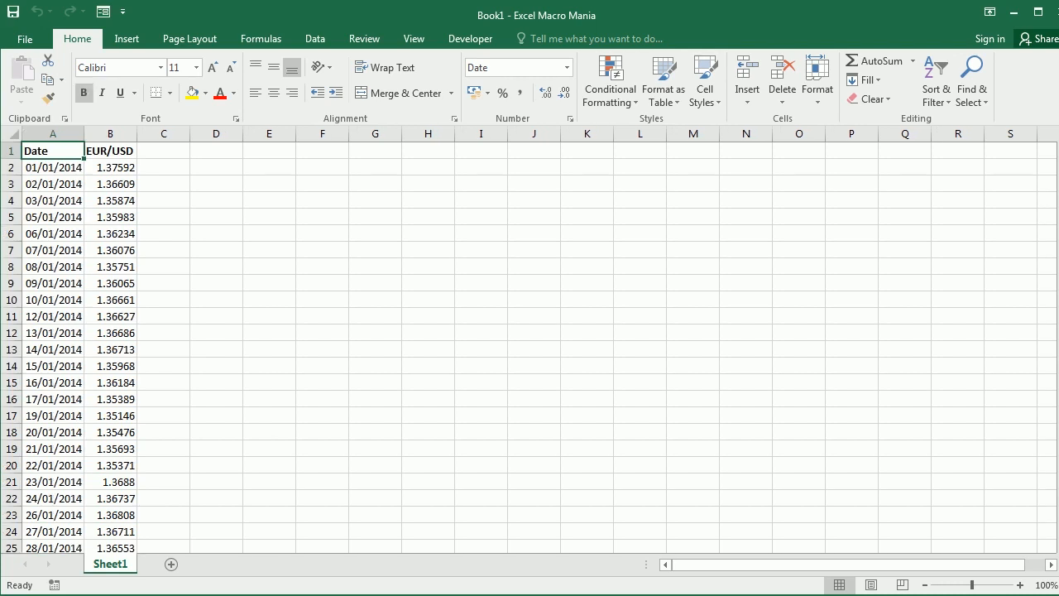
- Insert a line chart of the EUR/USD daily rates from 2014 to 2022
click(126, 38)
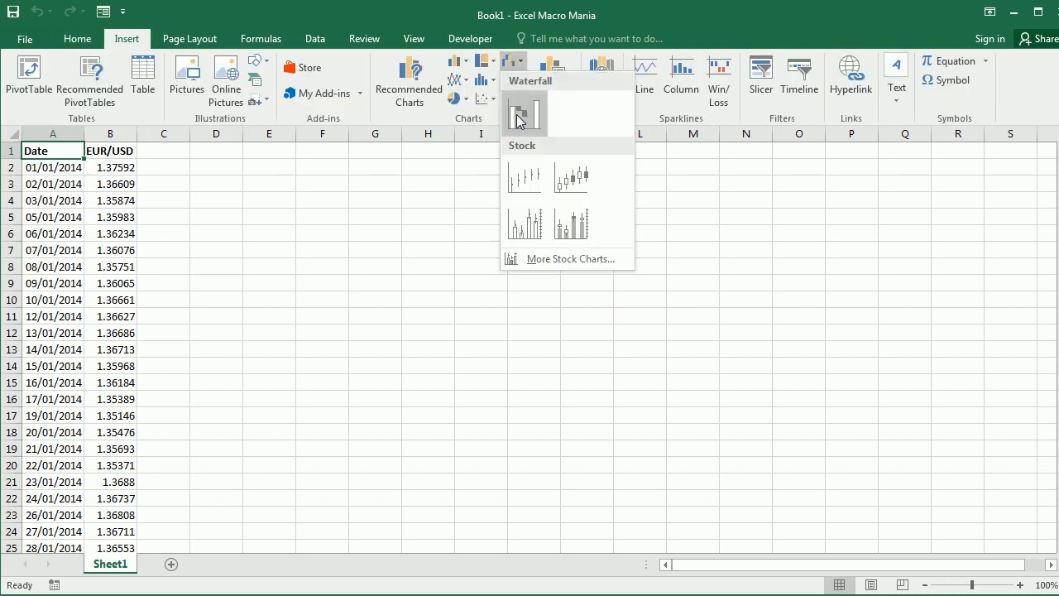
mouse_move(571, 176)
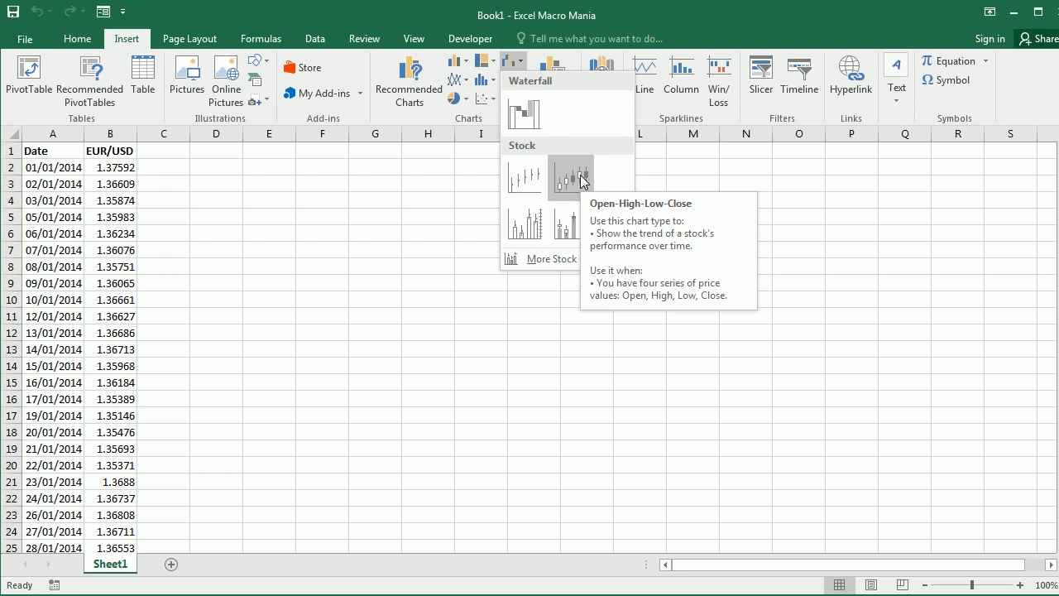
click(52, 151)
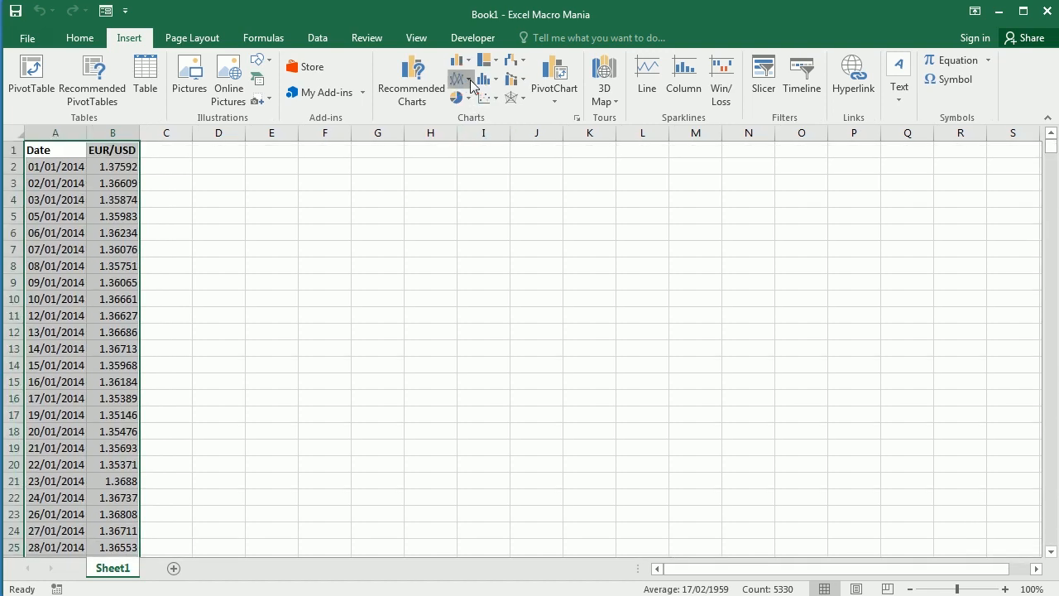
click(486, 80)
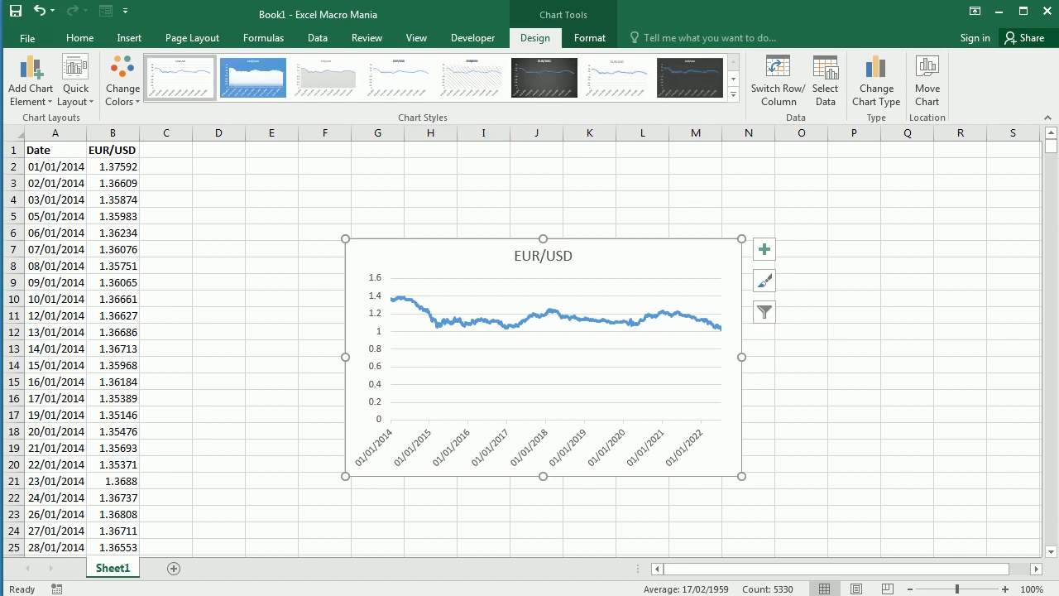
mouse_move(467, 207)
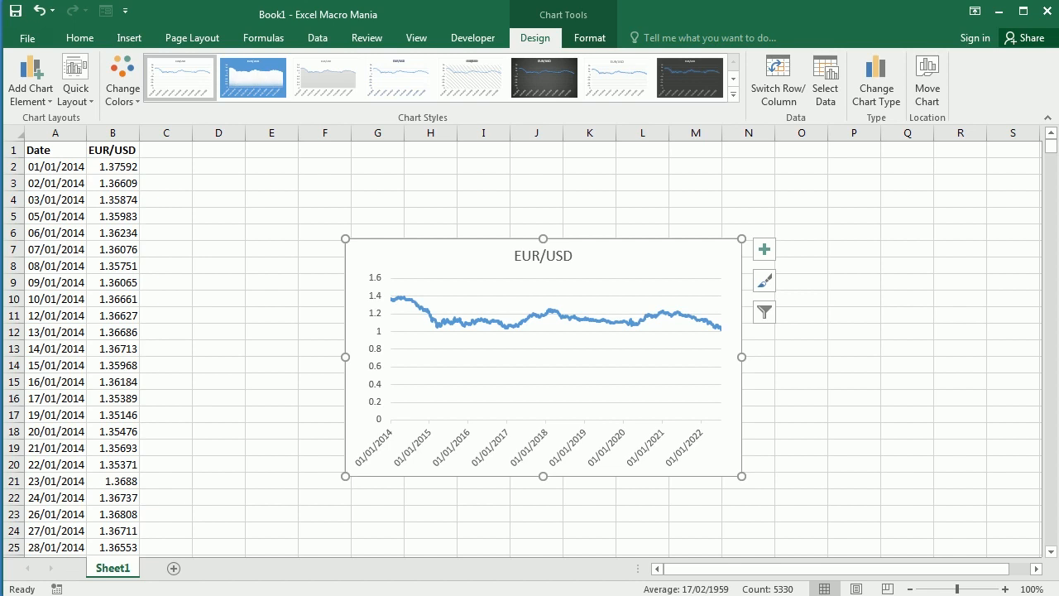
click(473, 37)
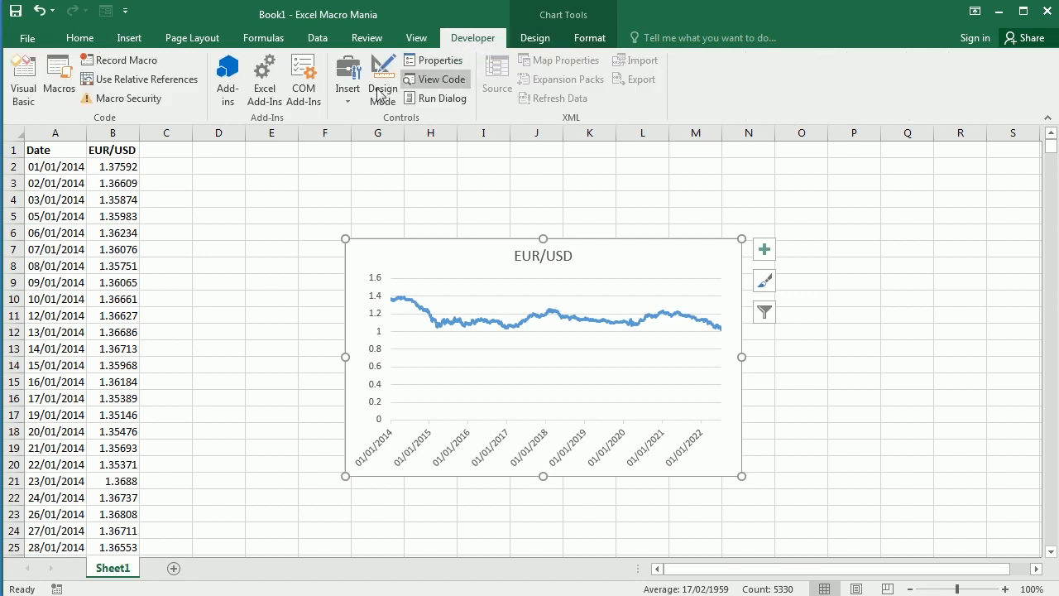
click(347, 78)
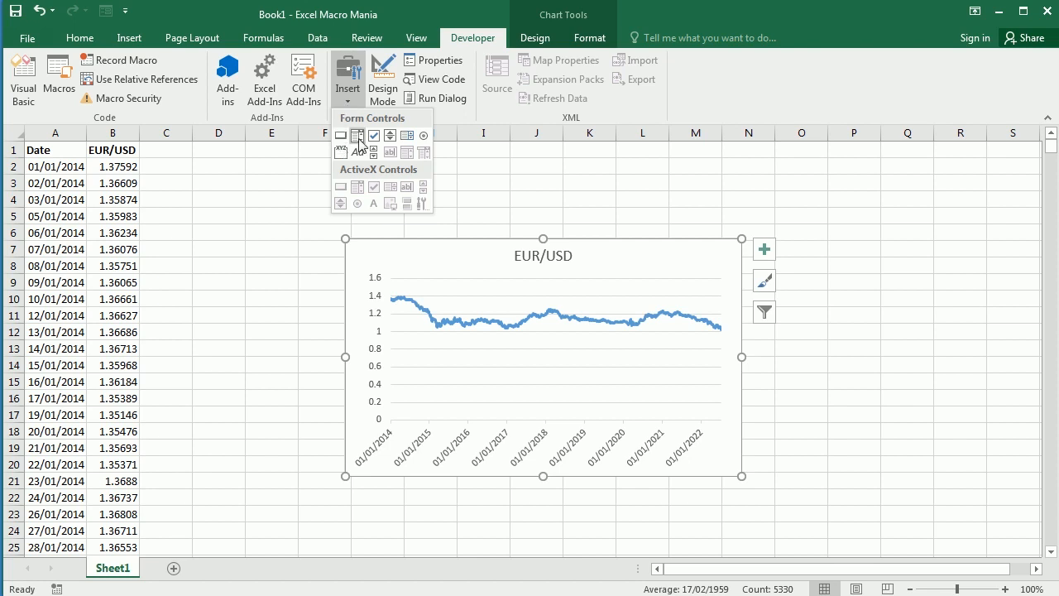
mouse_move(357, 135)
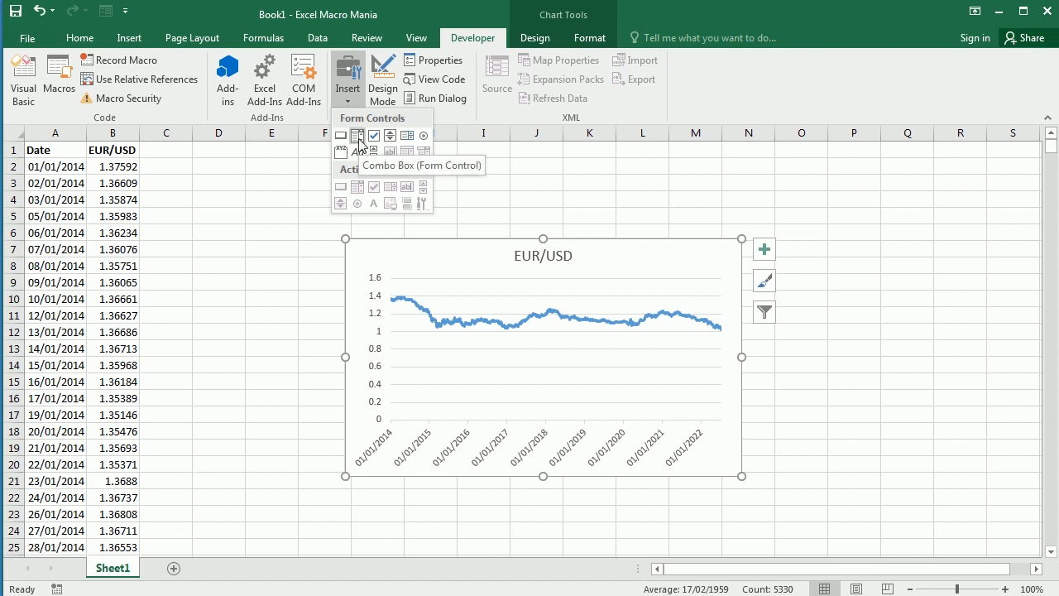
mouse_move(374, 153)
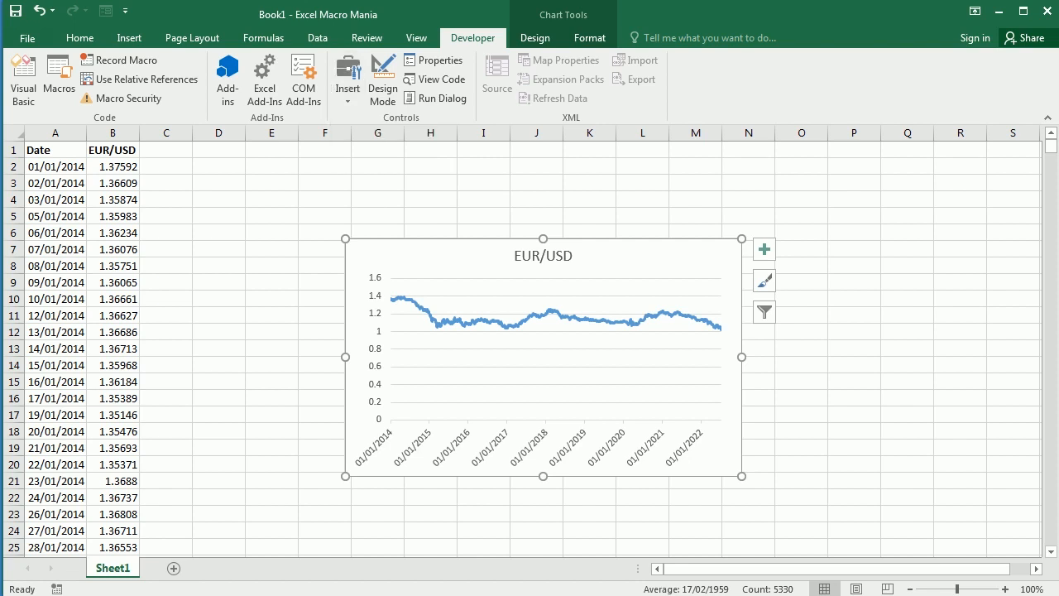
mouse_move(287, 134)
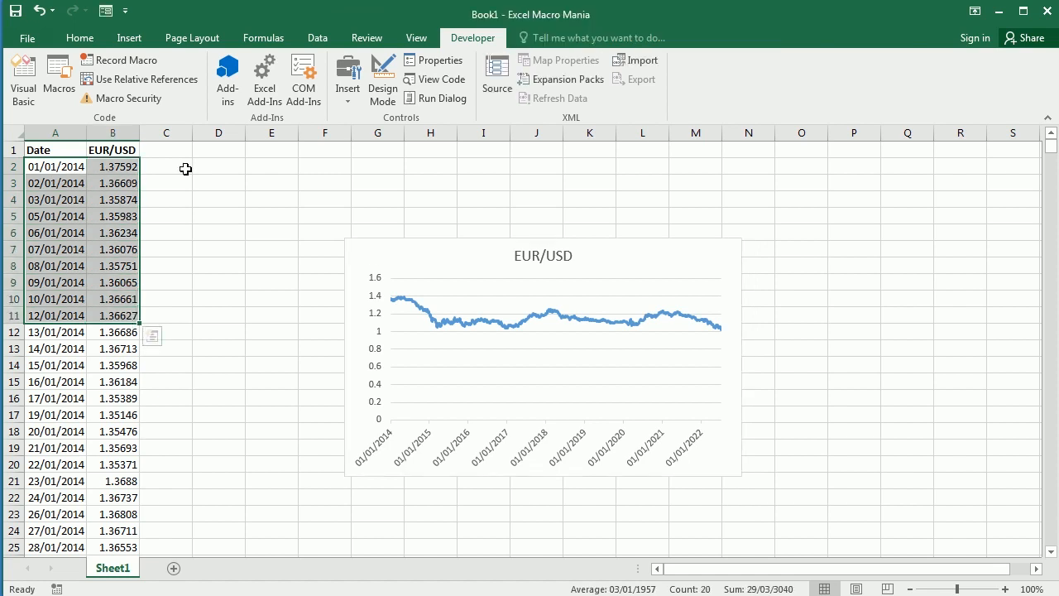
- Enter the 'data start' label in D2 and fill the value cell E2 yellow
click(218, 166)
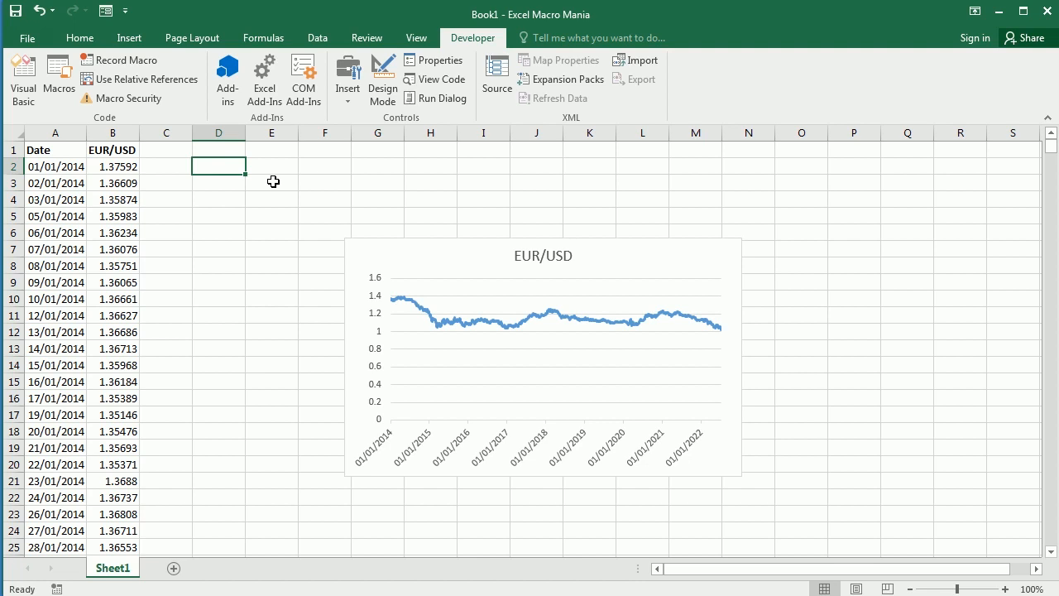
text(data start)
click(272, 166)
text(1)
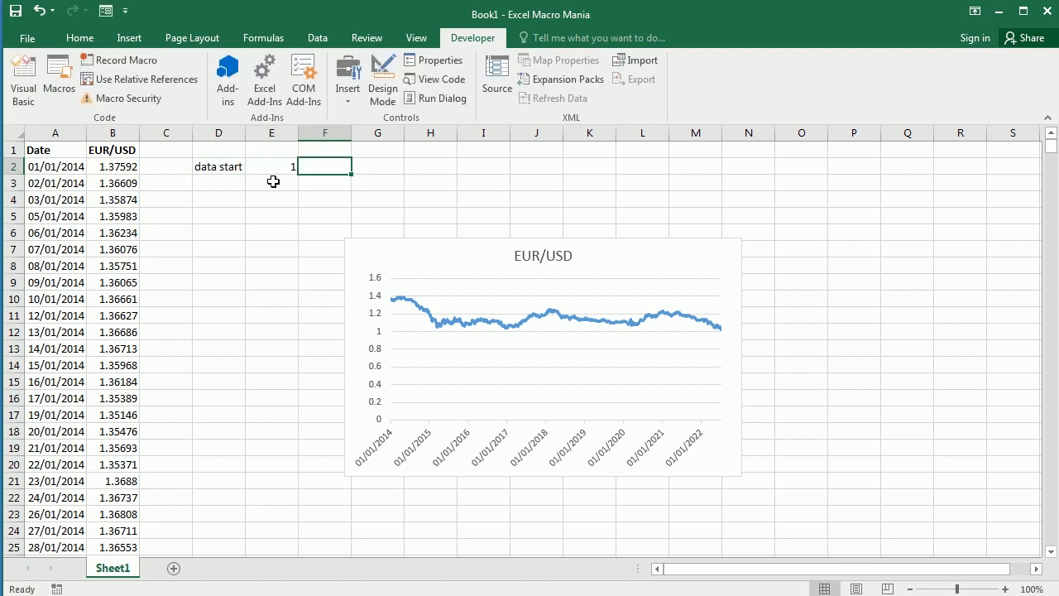
click(80, 37)
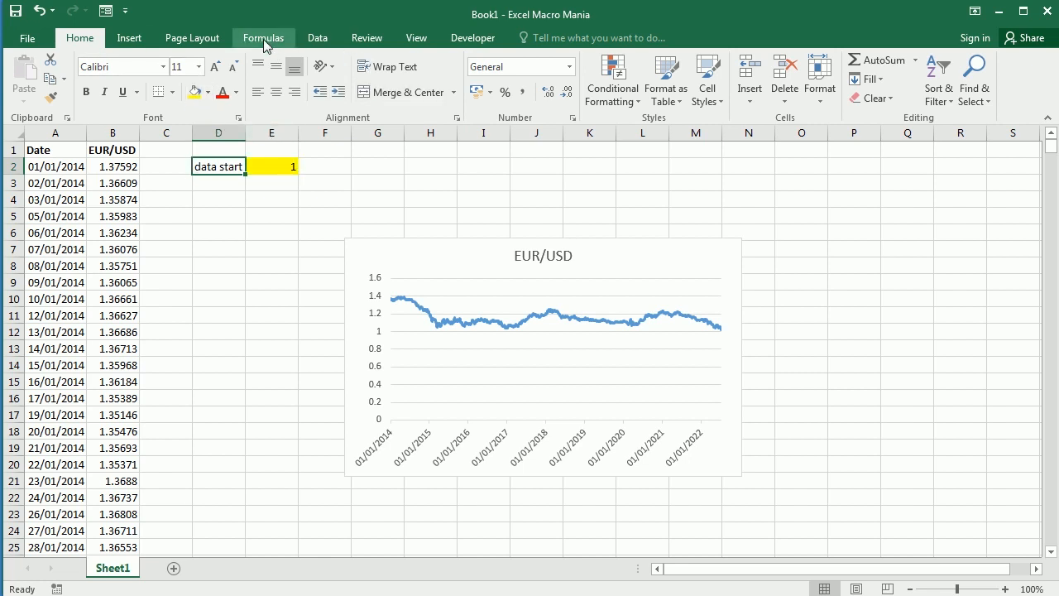
- Define the name Price as =OFFSET(Sheet1!$B$1,Sheet1!$E$2,0,30,1)
click(263, 37)
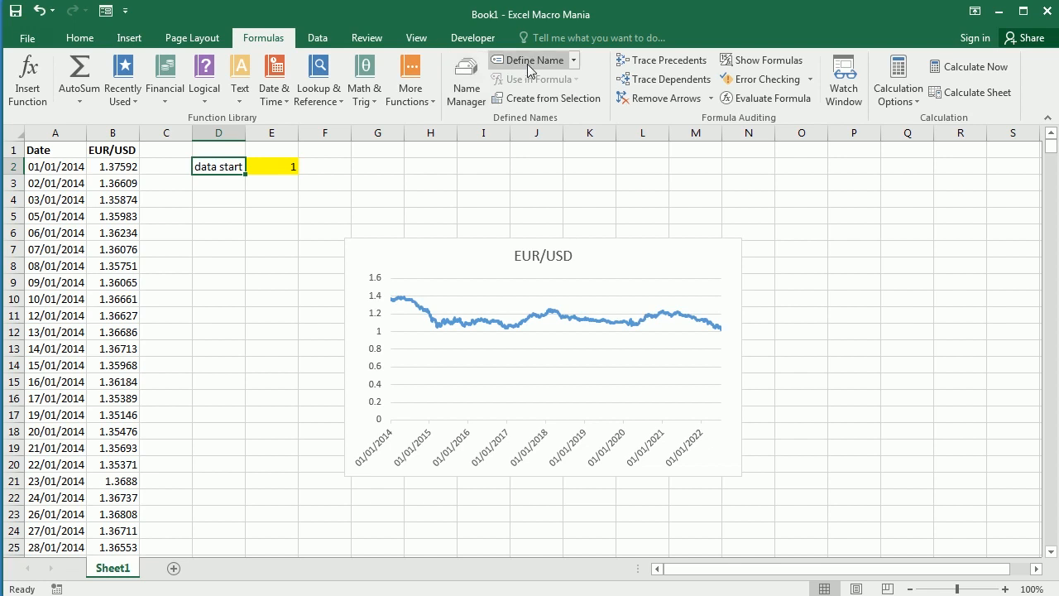
click(530, 59)
text(Price)
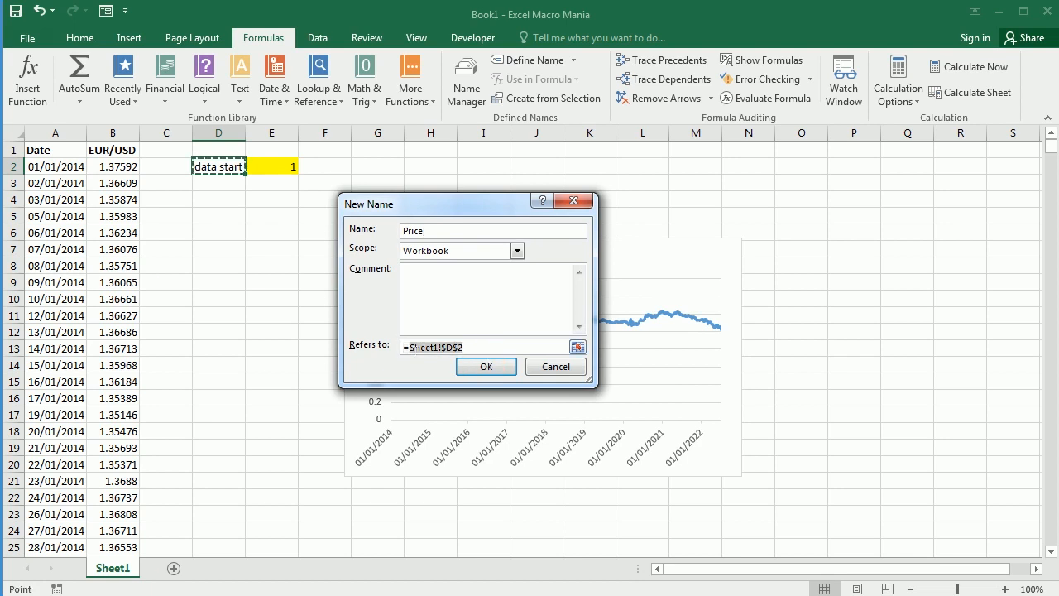
text(offset)
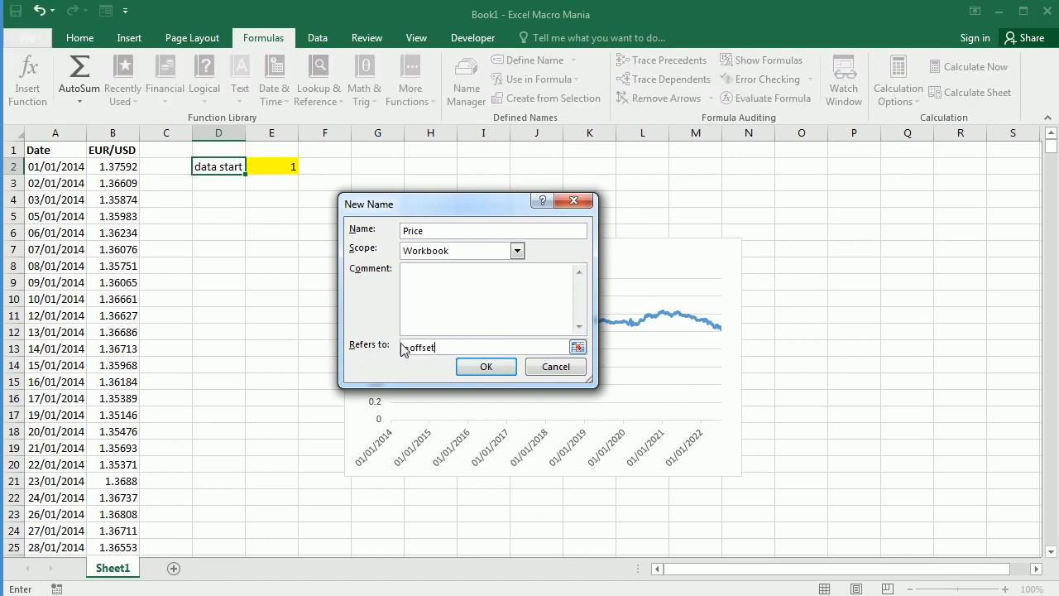
text(()
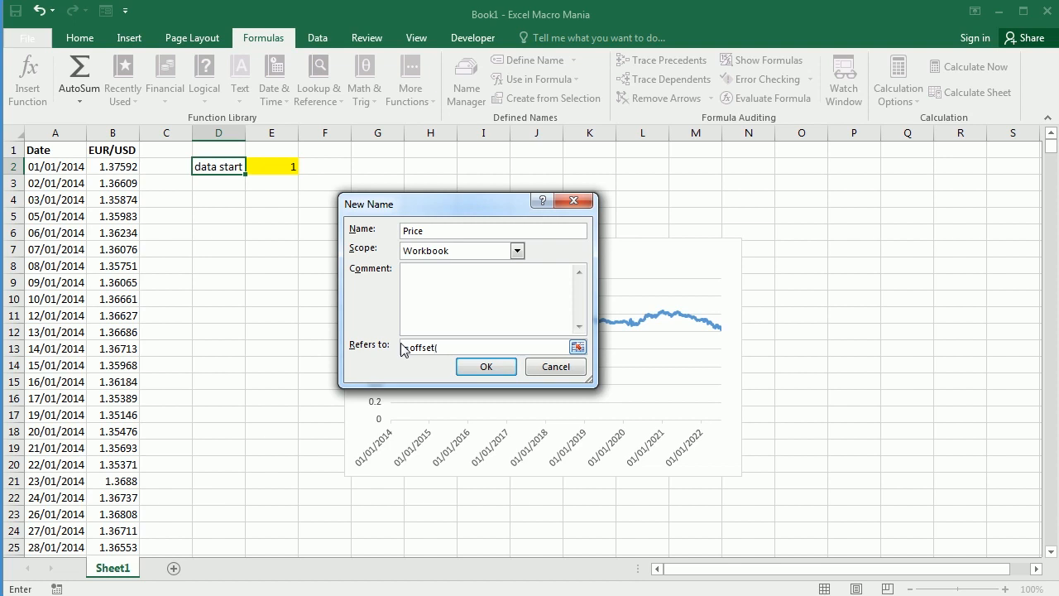
click(112, 150)
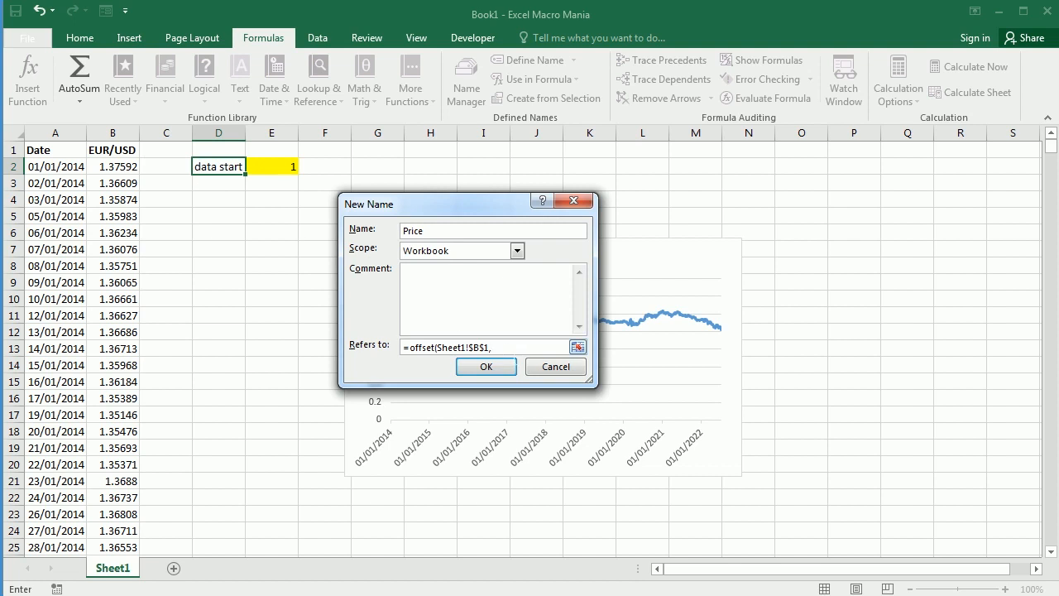
click(271, 167)
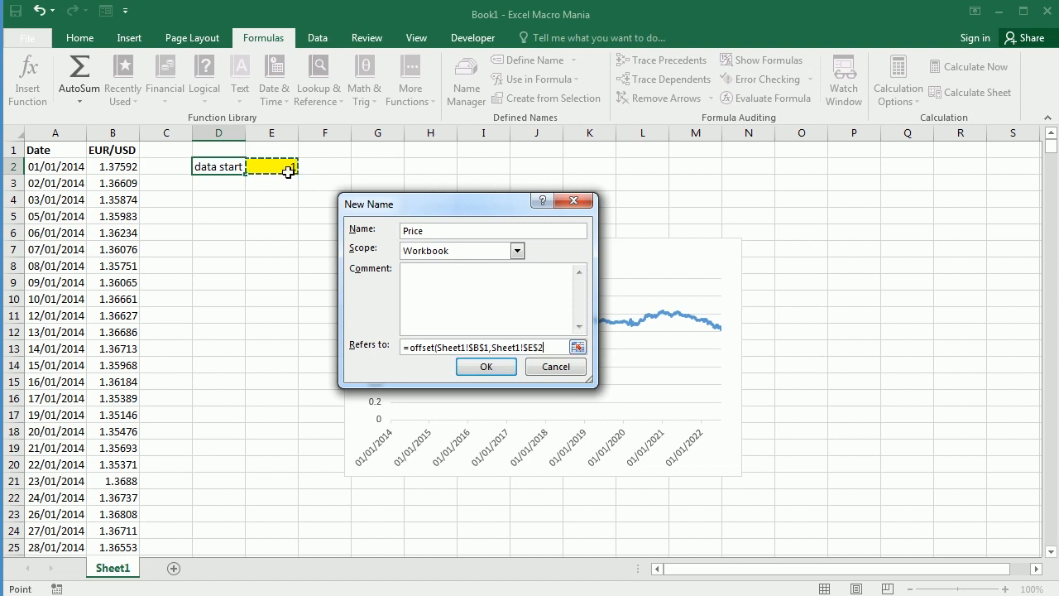
text(,)
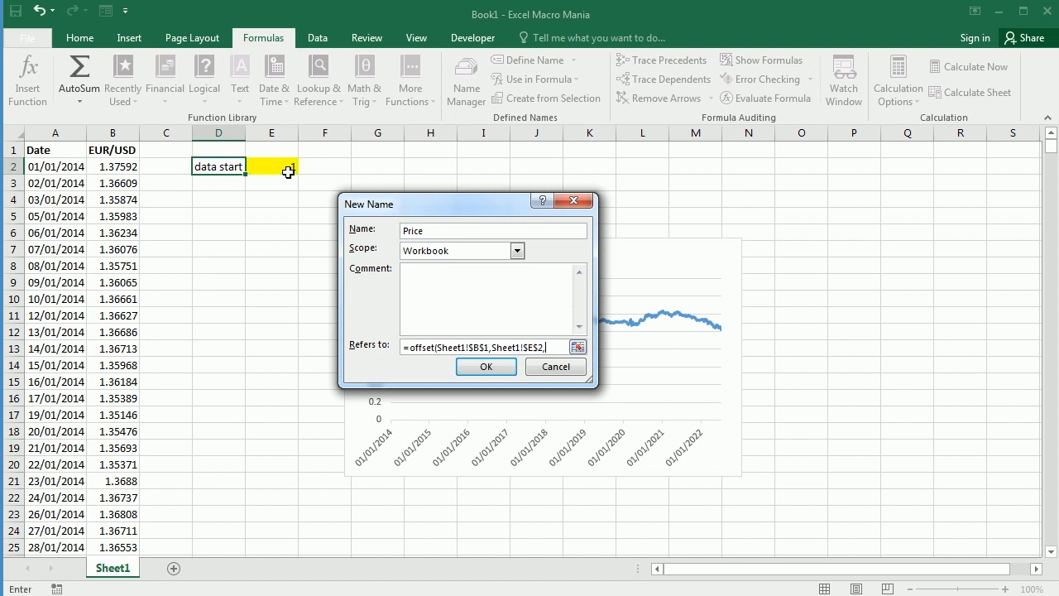
text(1)
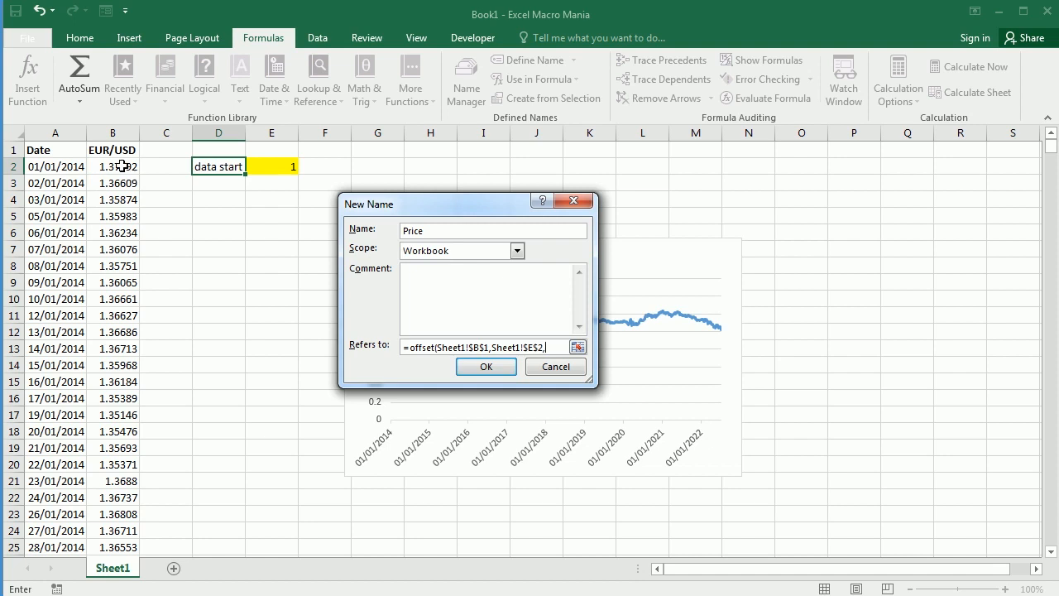
text(0,)
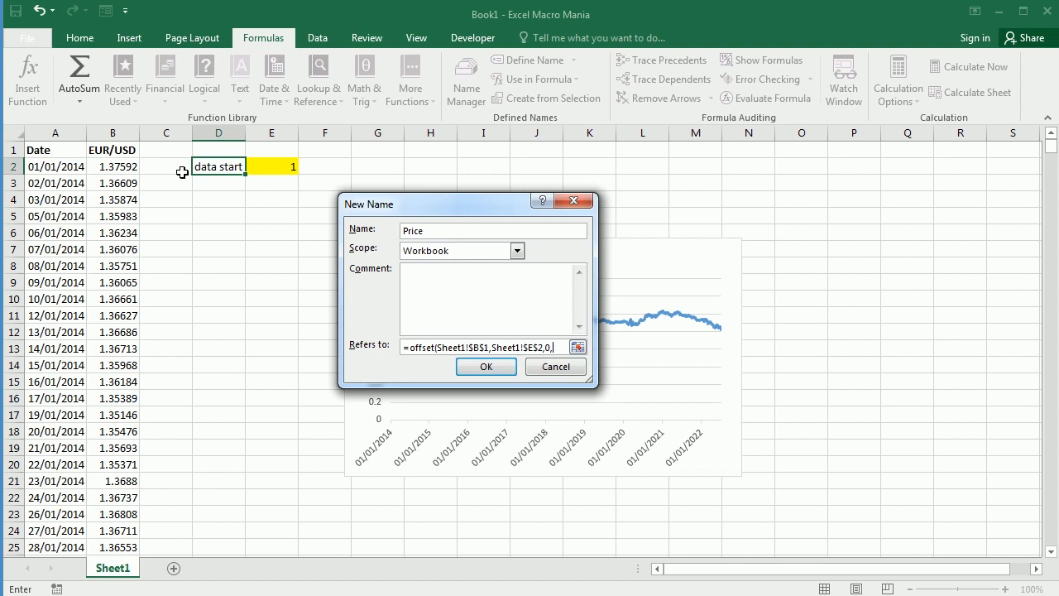
text(30,1))
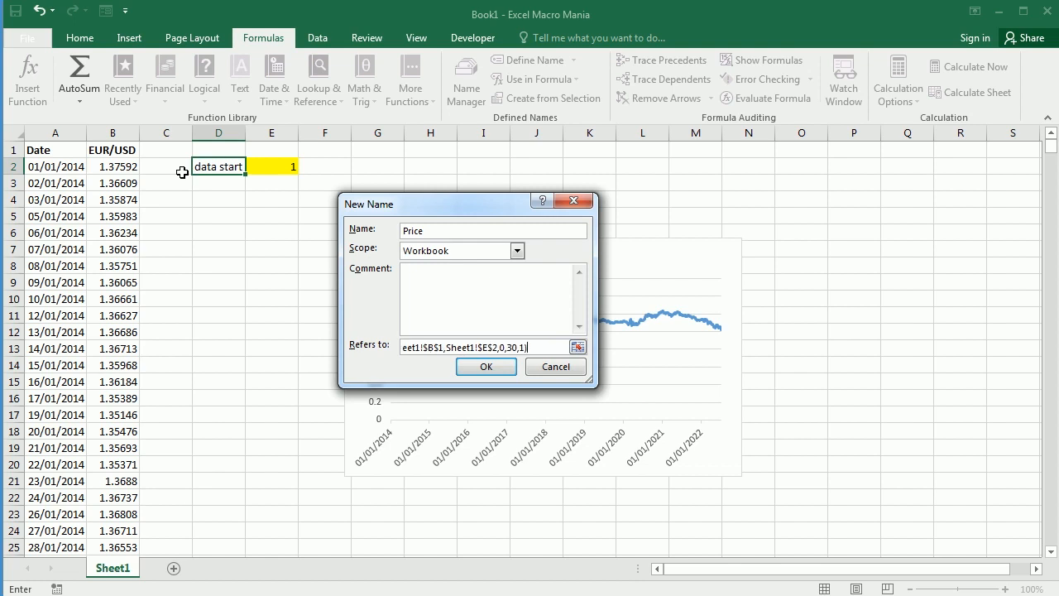
click(485, 366)
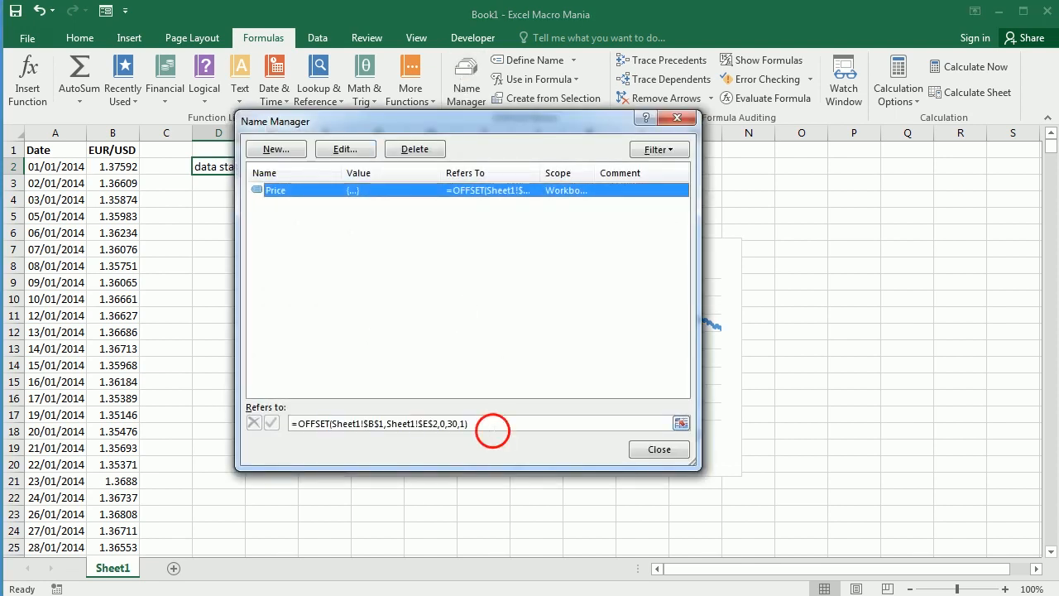
- Add the name Date as OFFSET(Sheet1!$A$1,Sheet1!$E$2,0,30,1) and close Name Manager
click(276, 149)
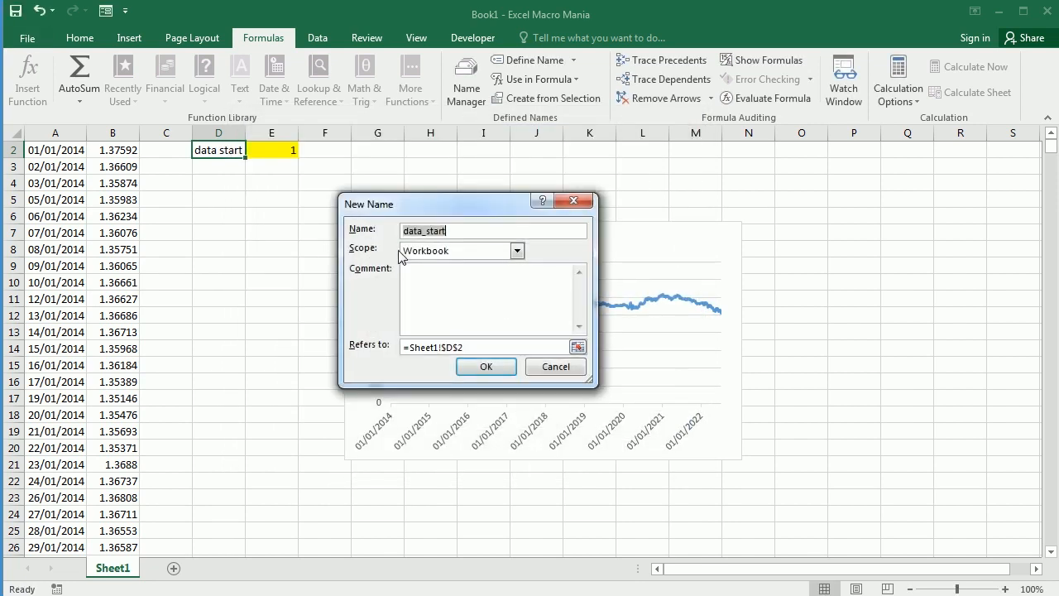
text(Date)
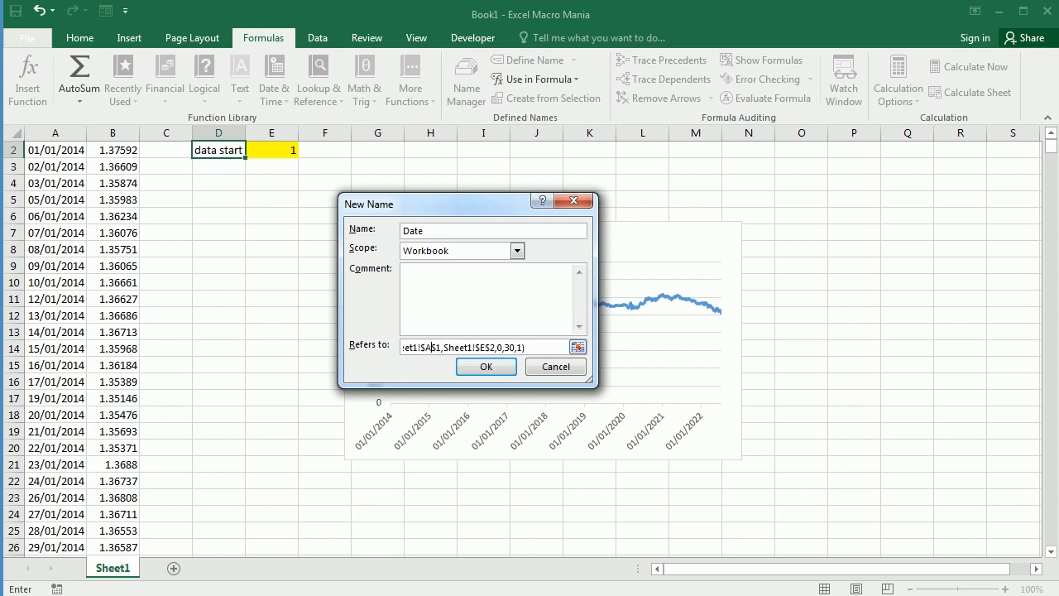
click(486, 366)
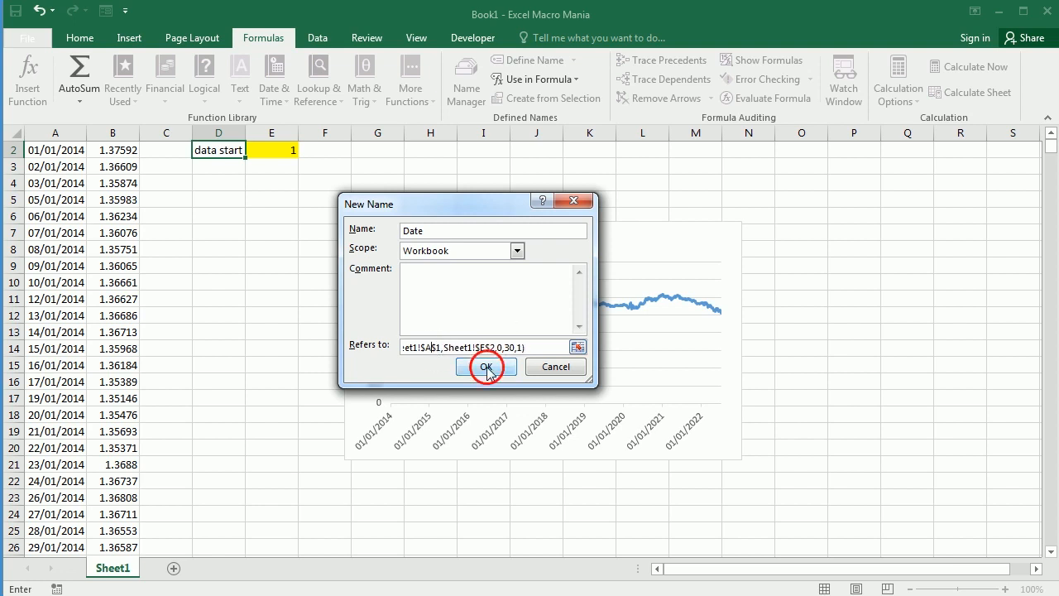
click(487, 367)
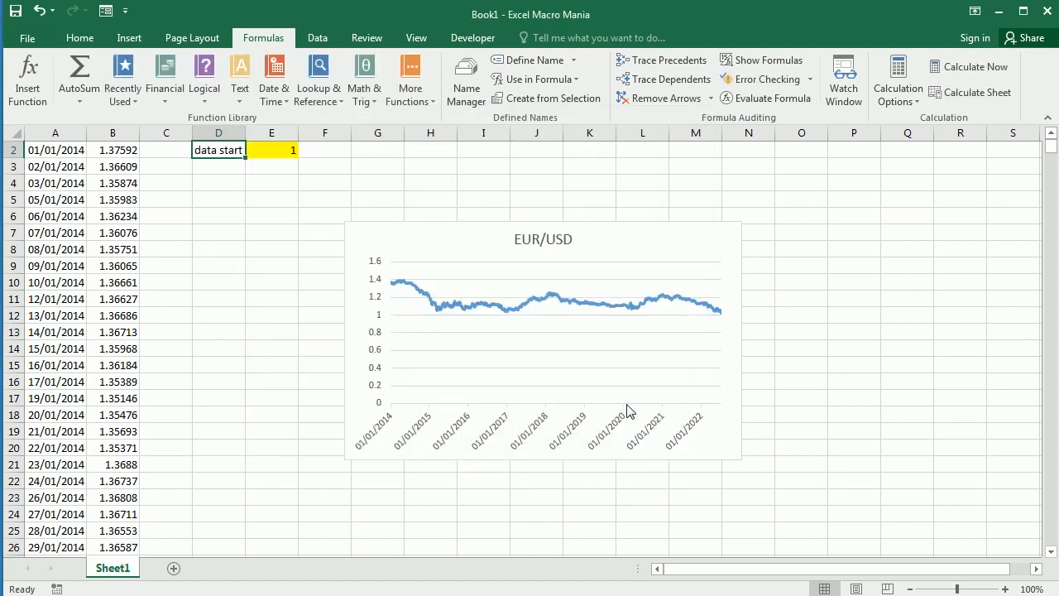
- Set the chart's axis labels to =Sheet1!Date and series values to =Sheet1!Price
click(513, 313)
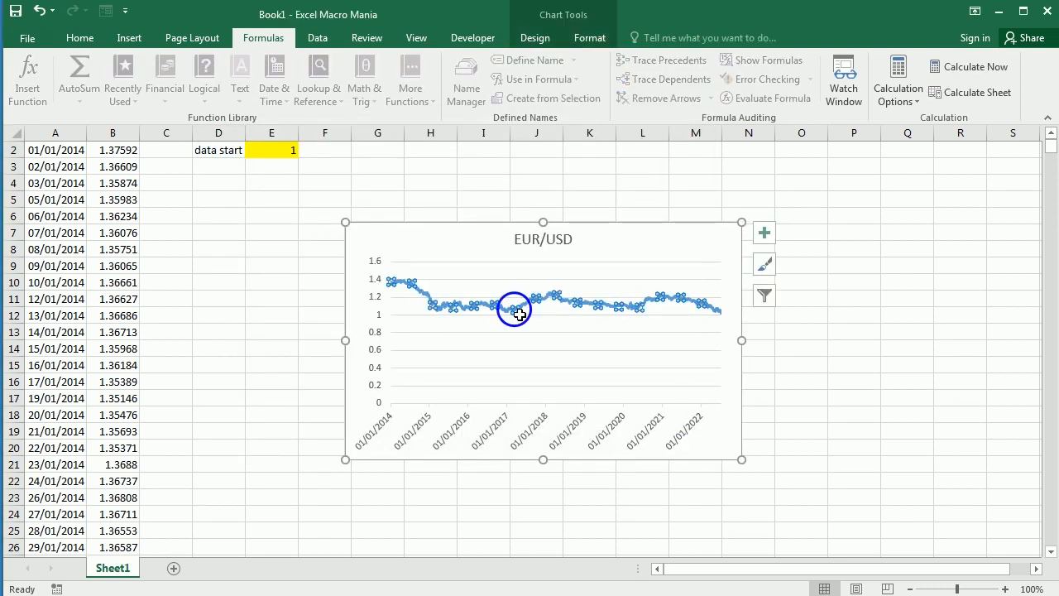
right_click(515, 310)
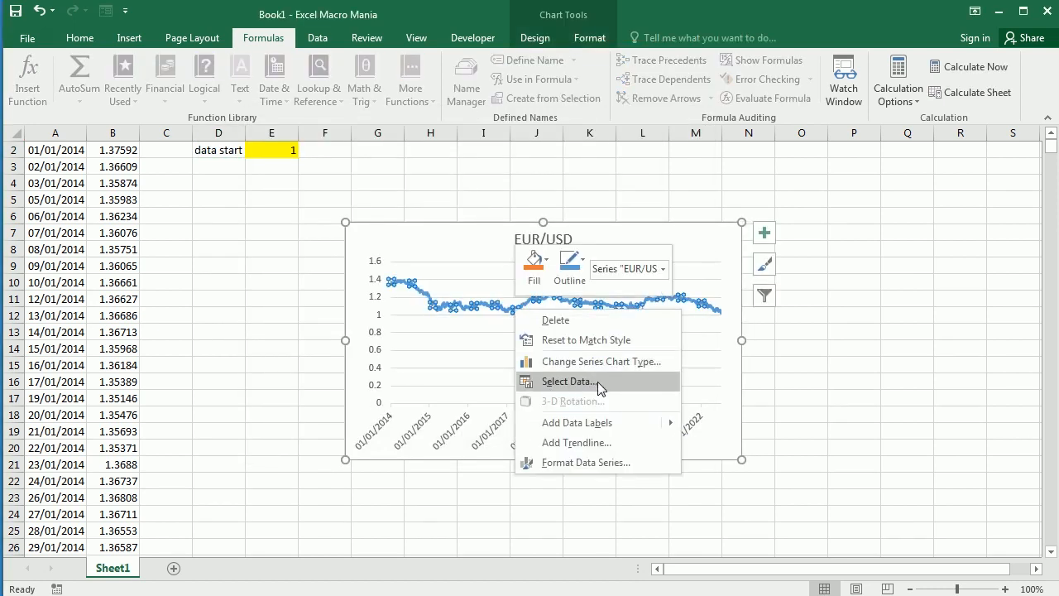
click(568, 381)
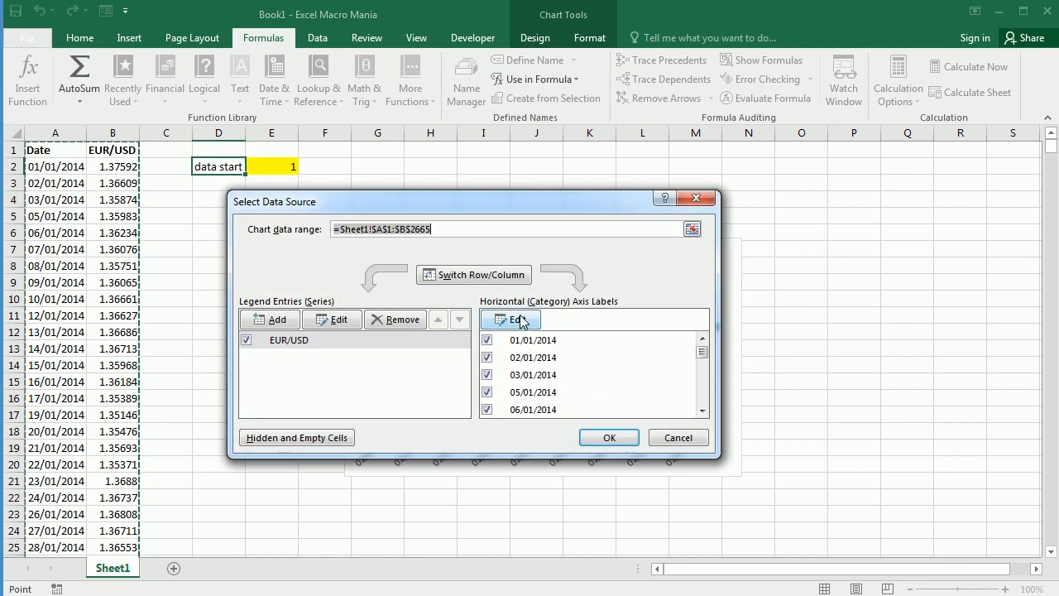
click(510, 319)
text(=Sheet1!Date)
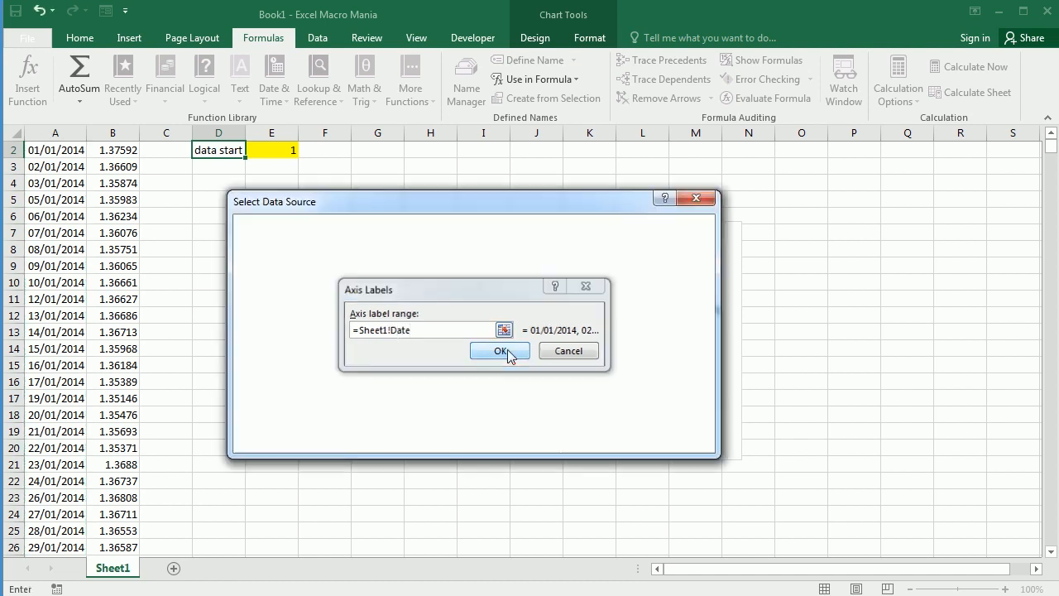
click(500, 350)
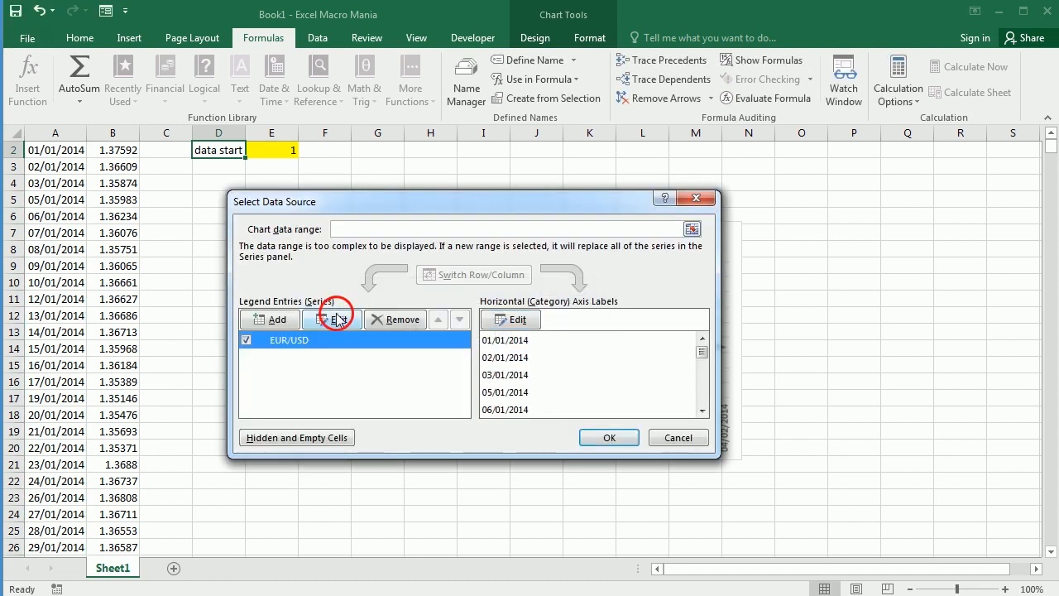
click(330, 319)
text(=Sheet1!Pric)
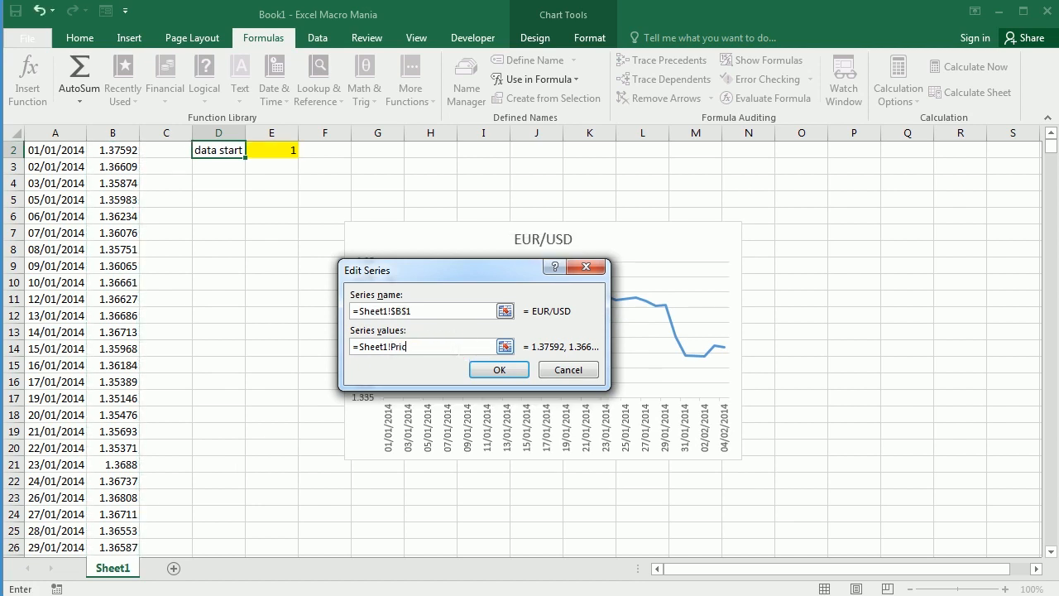
click(498, 369)
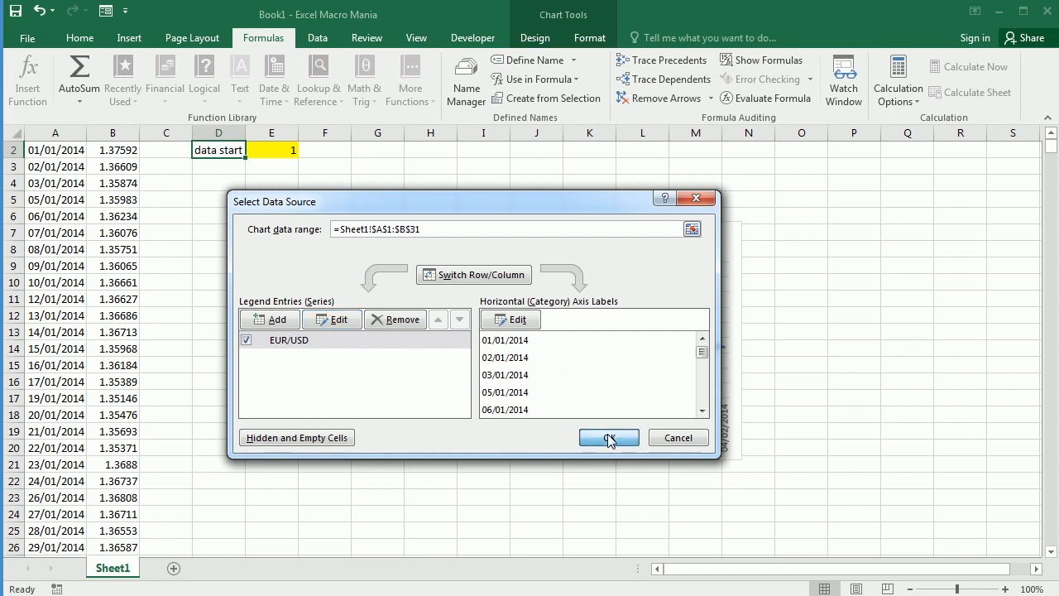
click(608, 437)
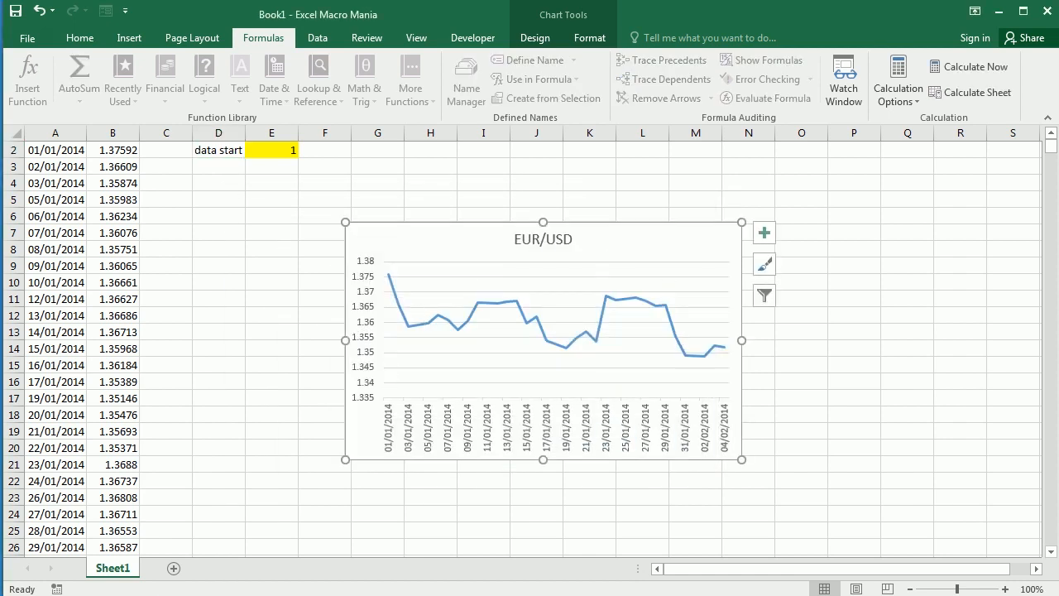
mouse_move(512, 411)
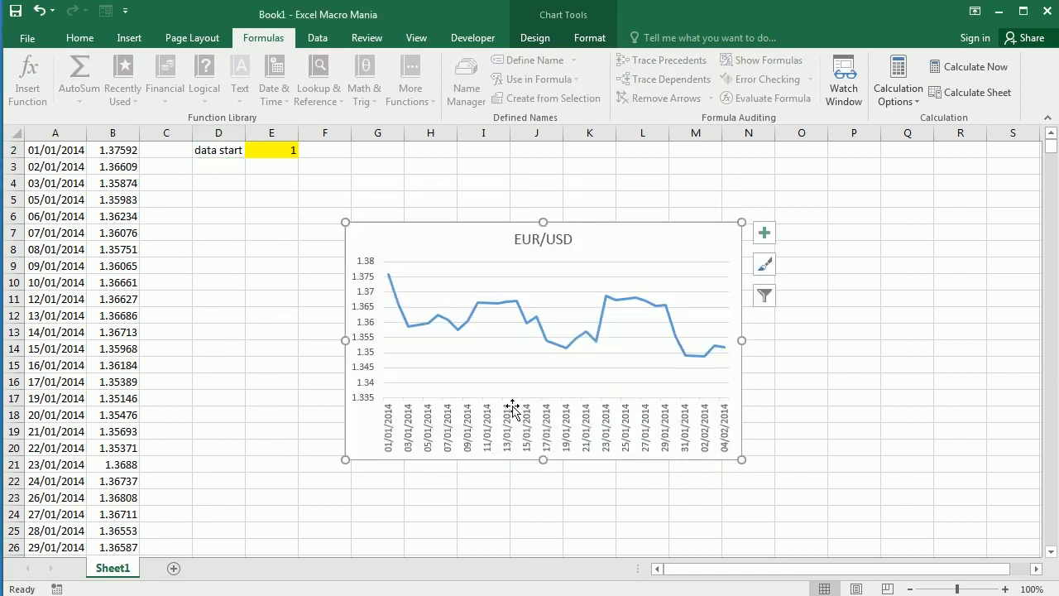
mouse_move(554, 279)
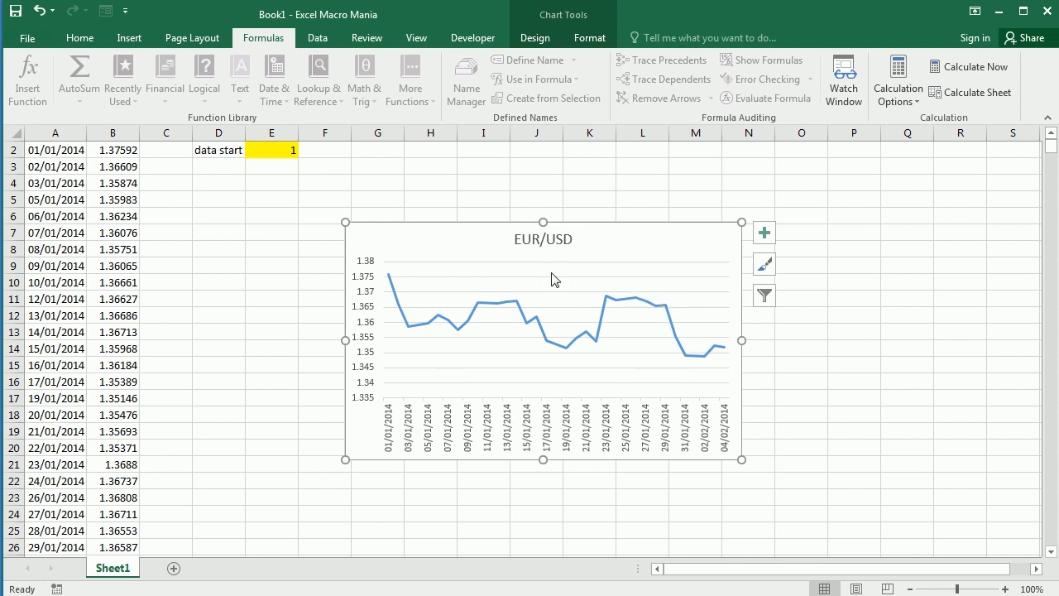
mouse_move(515, 311)
text(20)
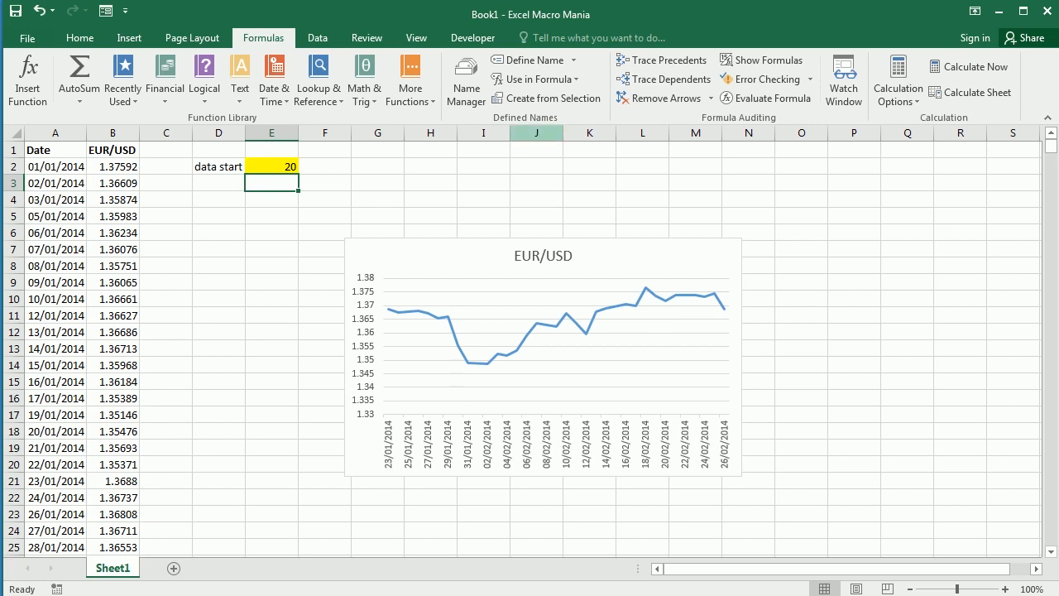
- Open the Developer tab to reach the Scroll Bar form control
click(472, 37)
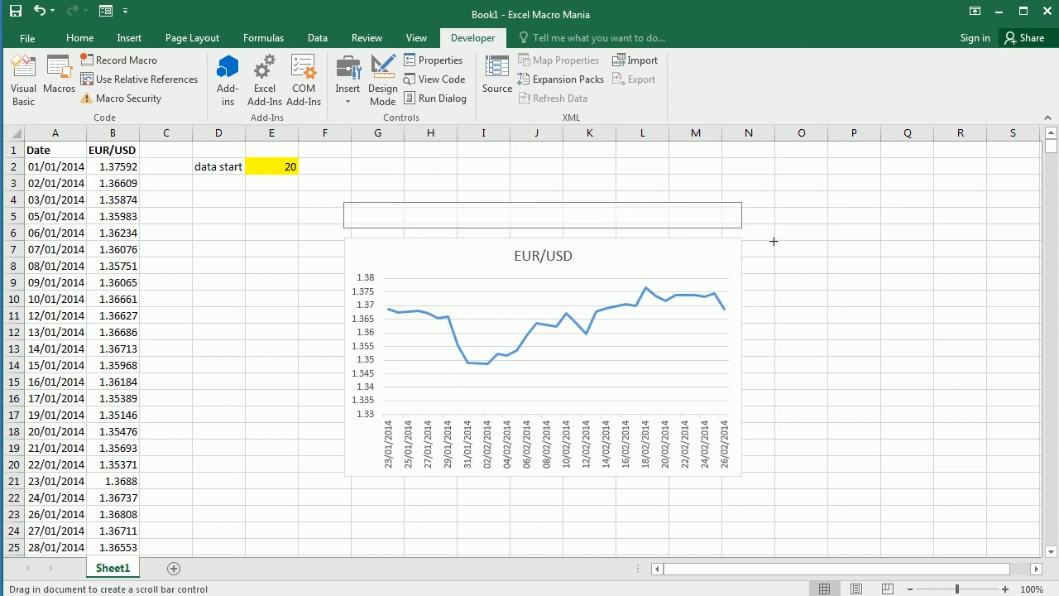
- Link the scroll bar to $E$2 with minimum 1 and maximum 26
right_click(538, 214)
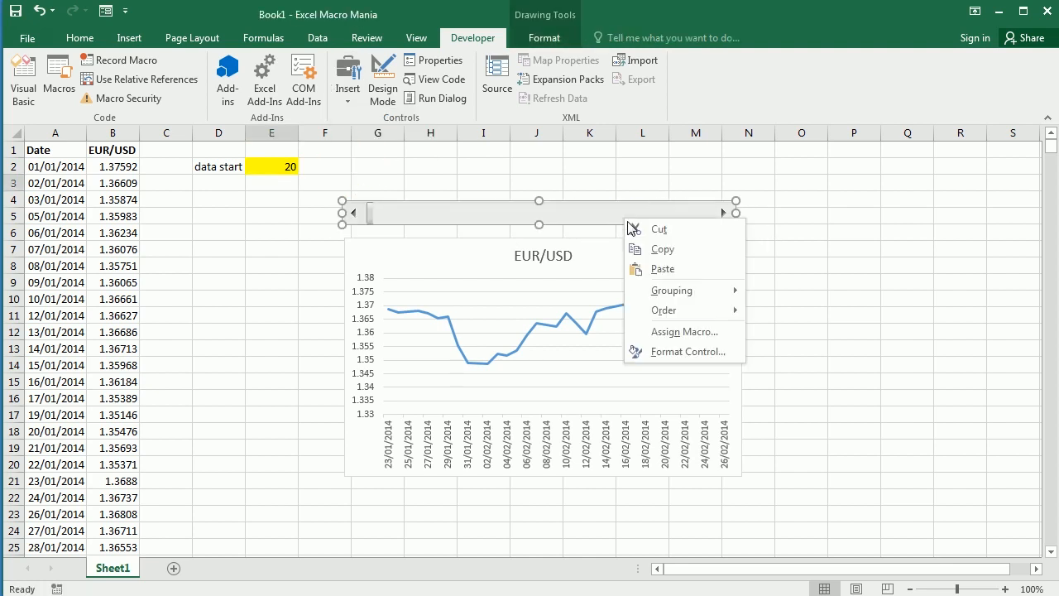
click(686, 350)
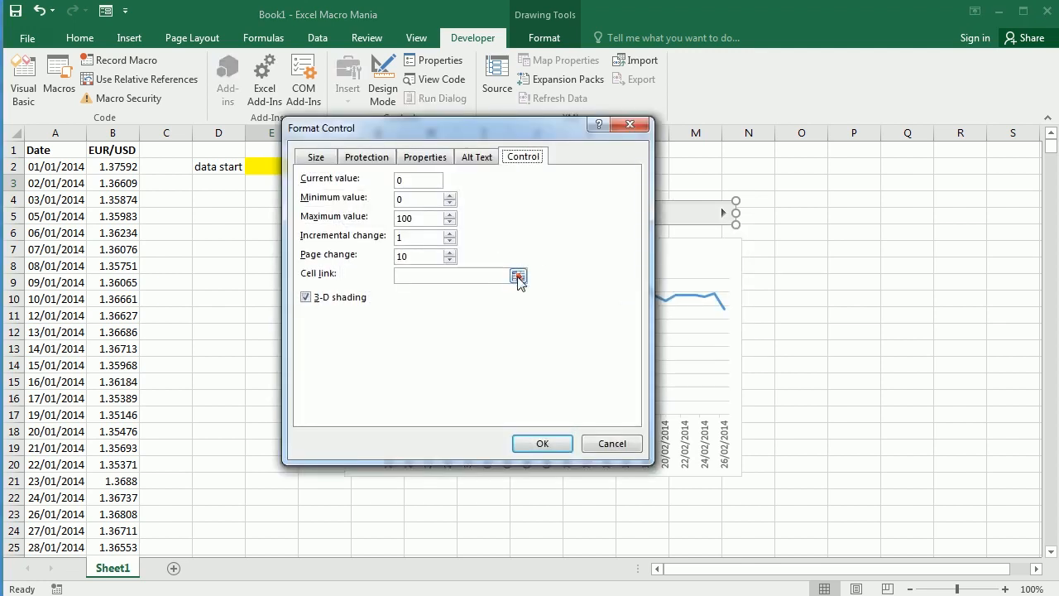
click(518, 275)
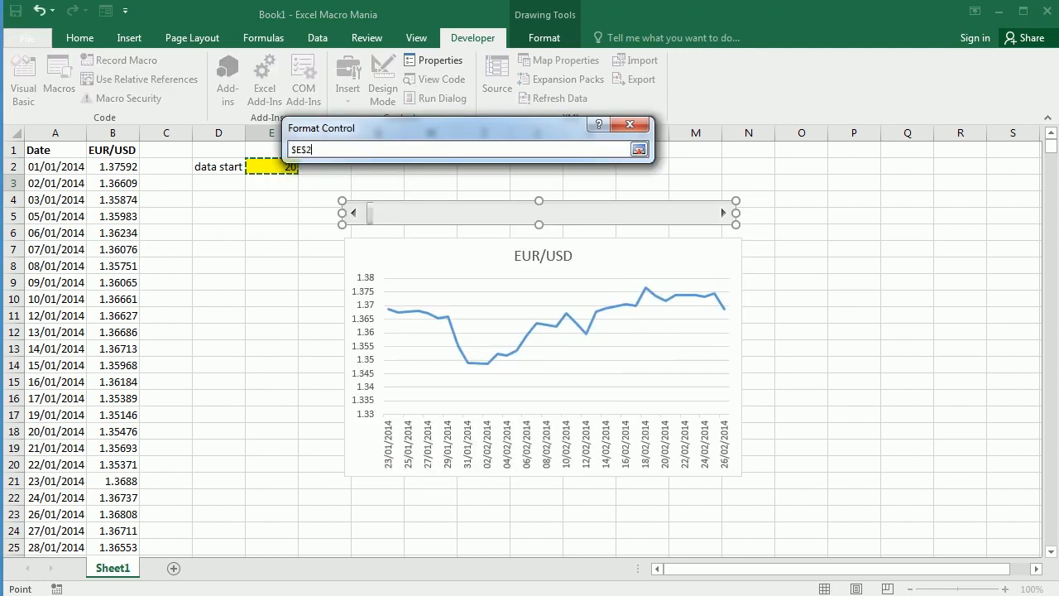
click(522, 156)
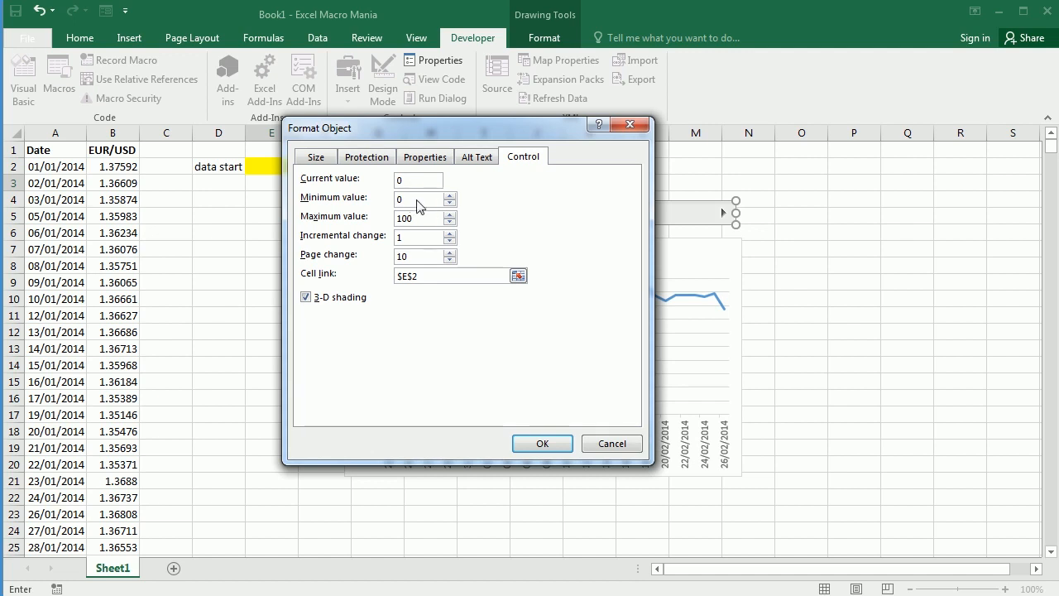
click(542, 443)
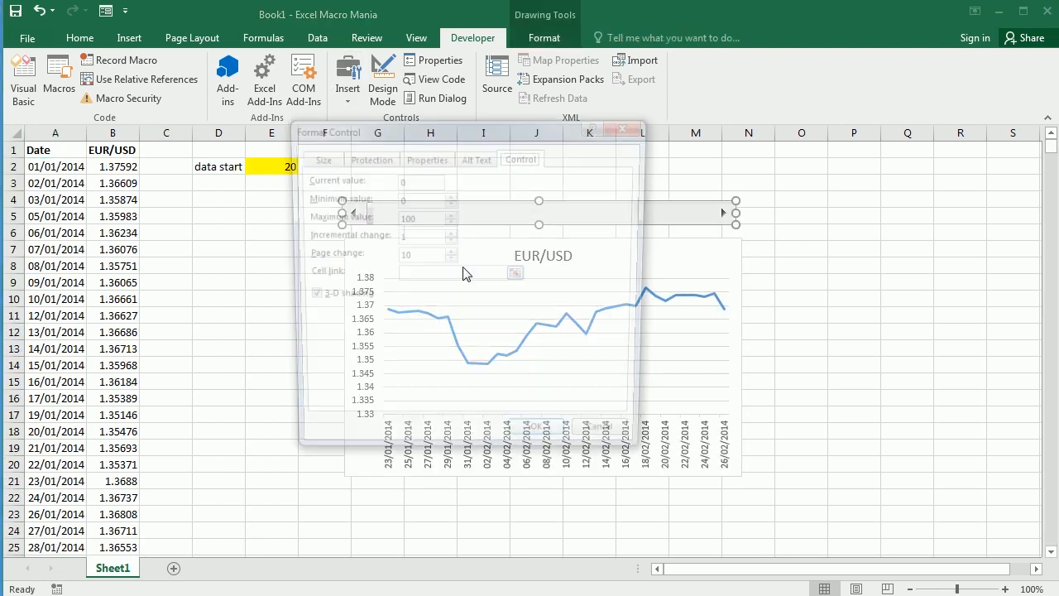
click(515, 273)
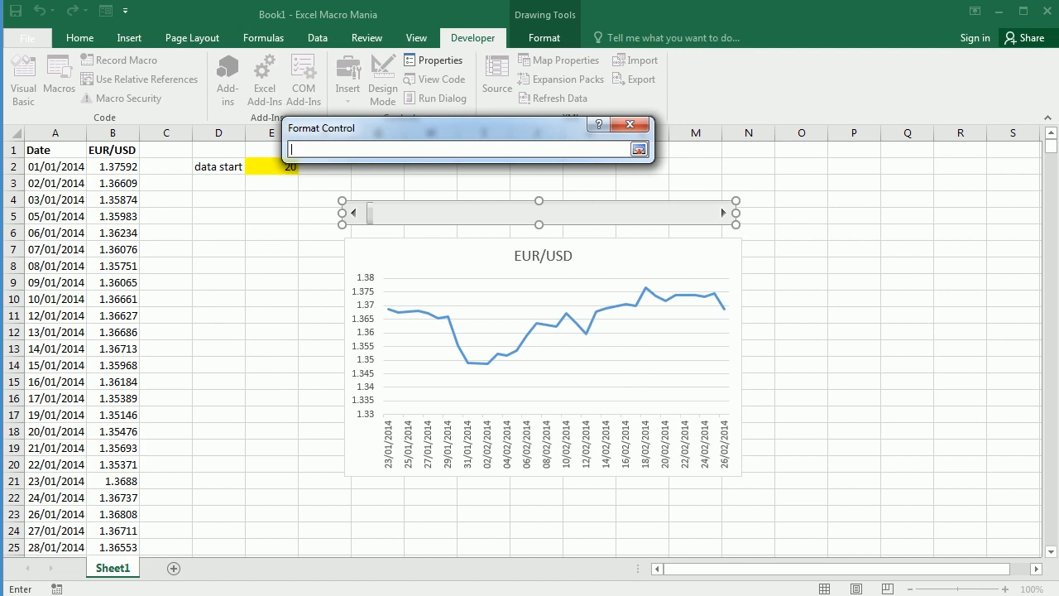
click(523, 156)
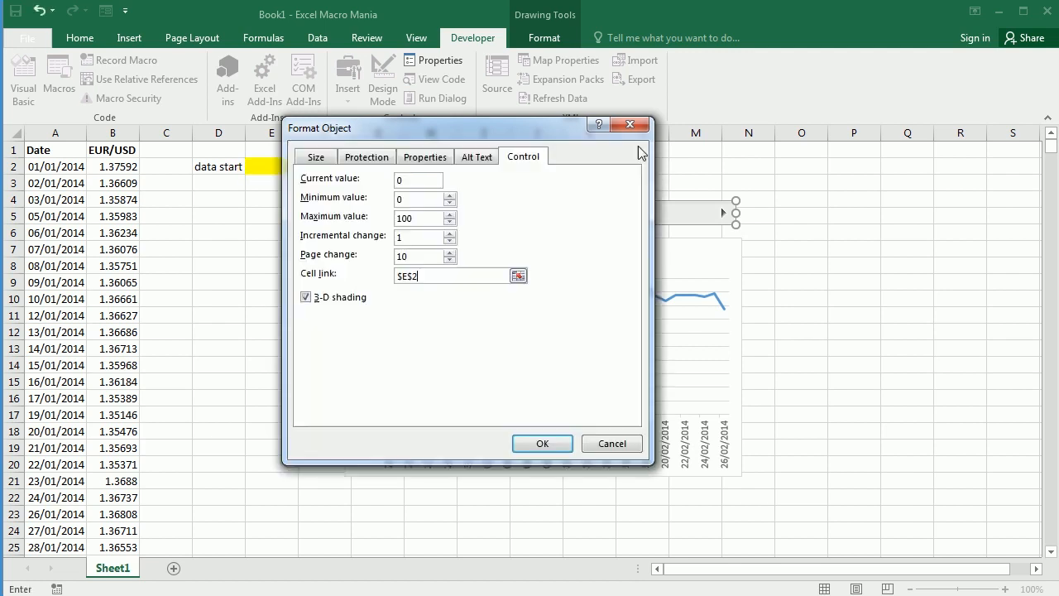
text(1)
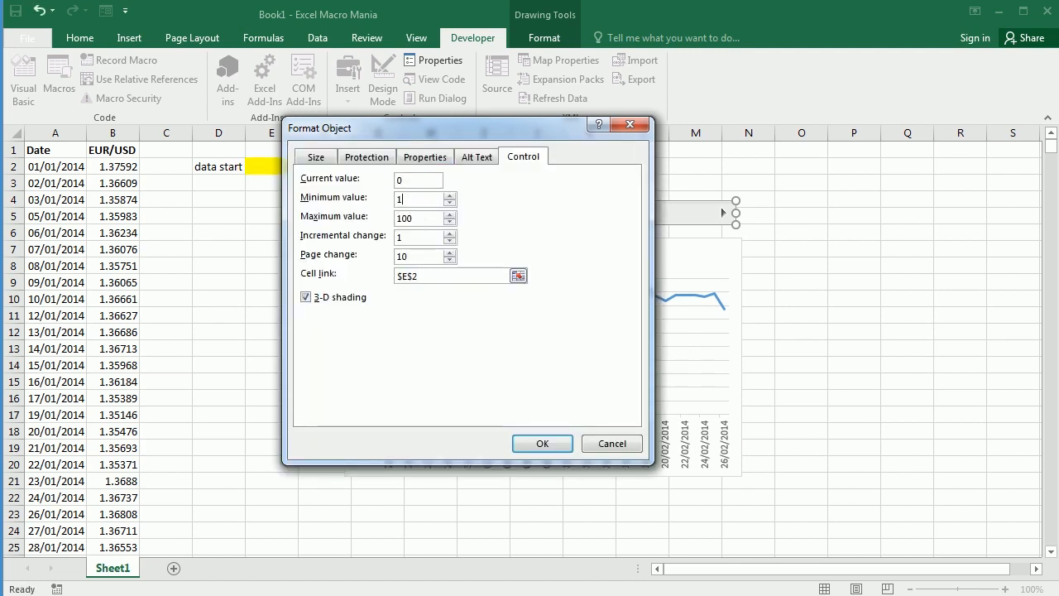
text(26)
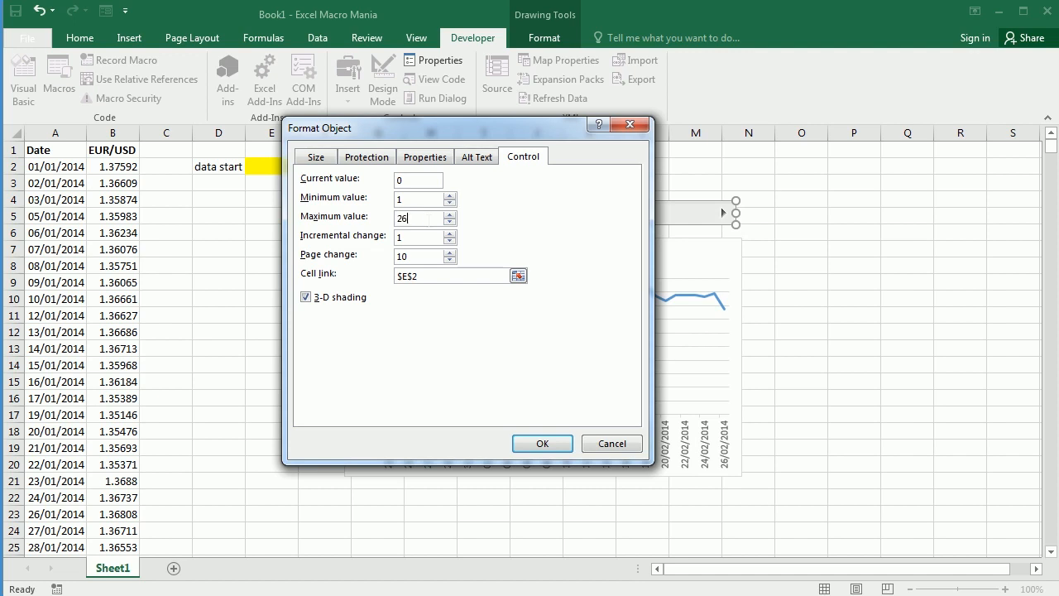
click(541, 444)
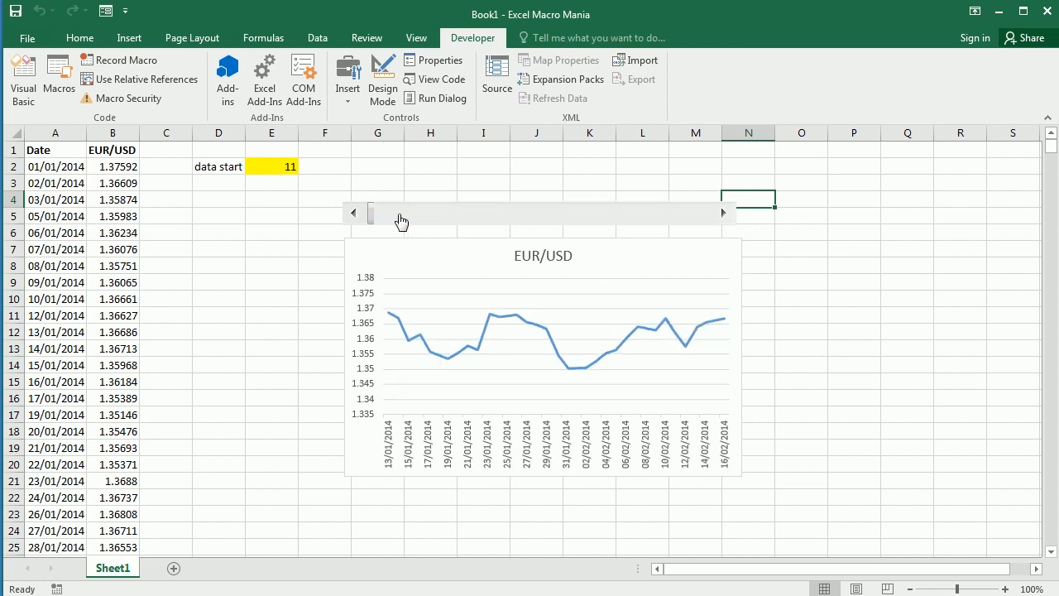
- Pan the chart forward to data start 1609, showing 22/02–28/03/2019 rates
drag(372, 213, 447, 221)
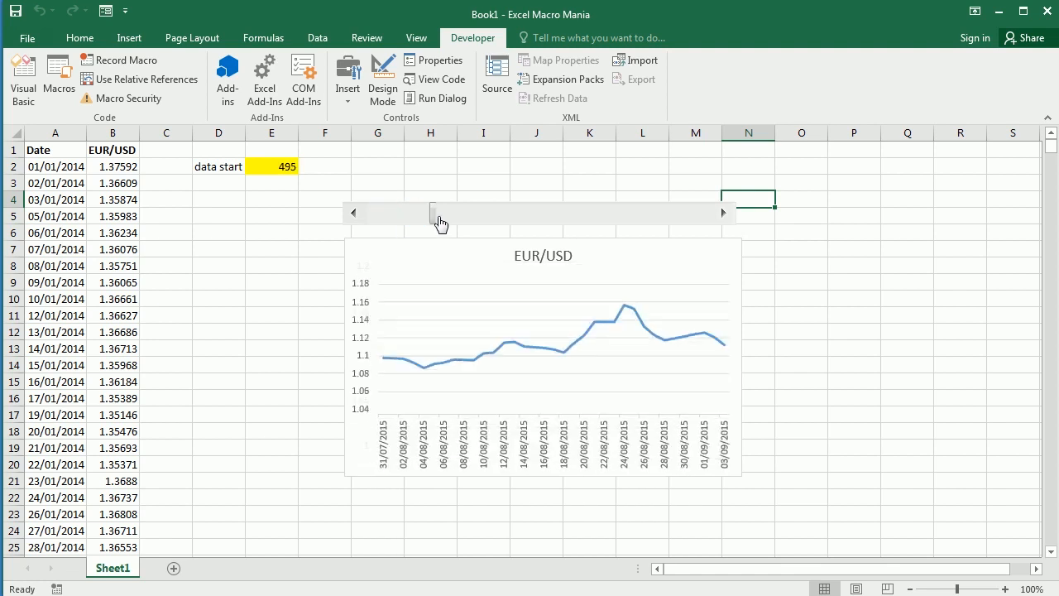
drag(435, 212, 466, 213)
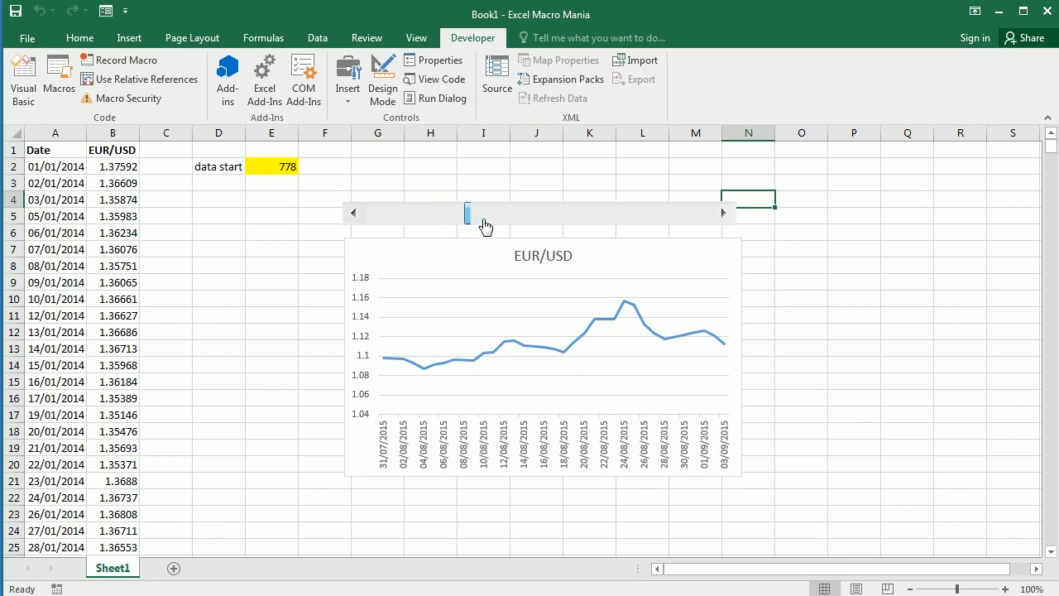
drag(467, 212, 517, 213)
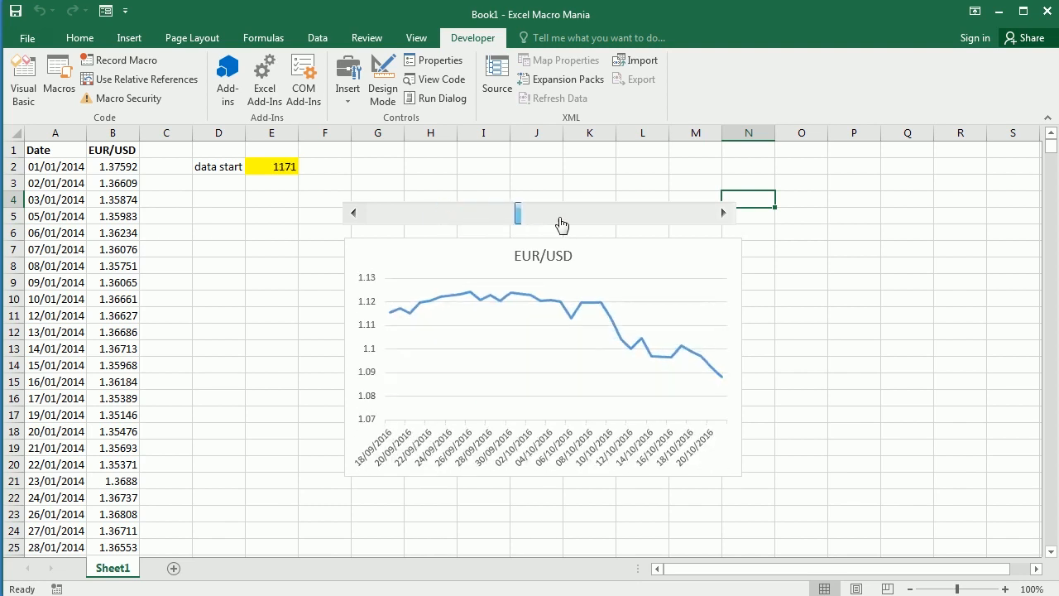
click(632, 213)
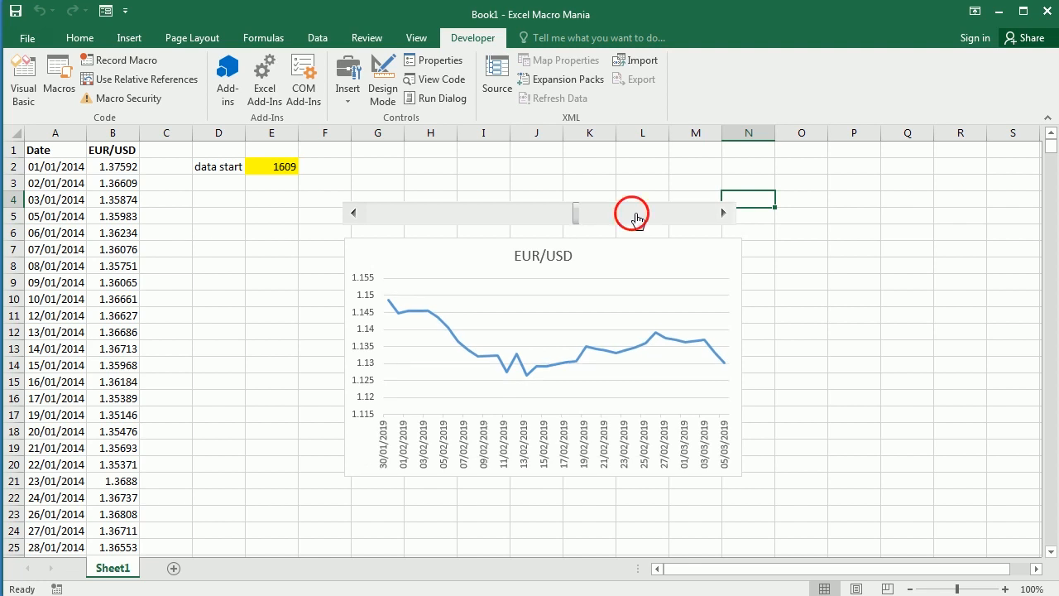
click(723, 213)
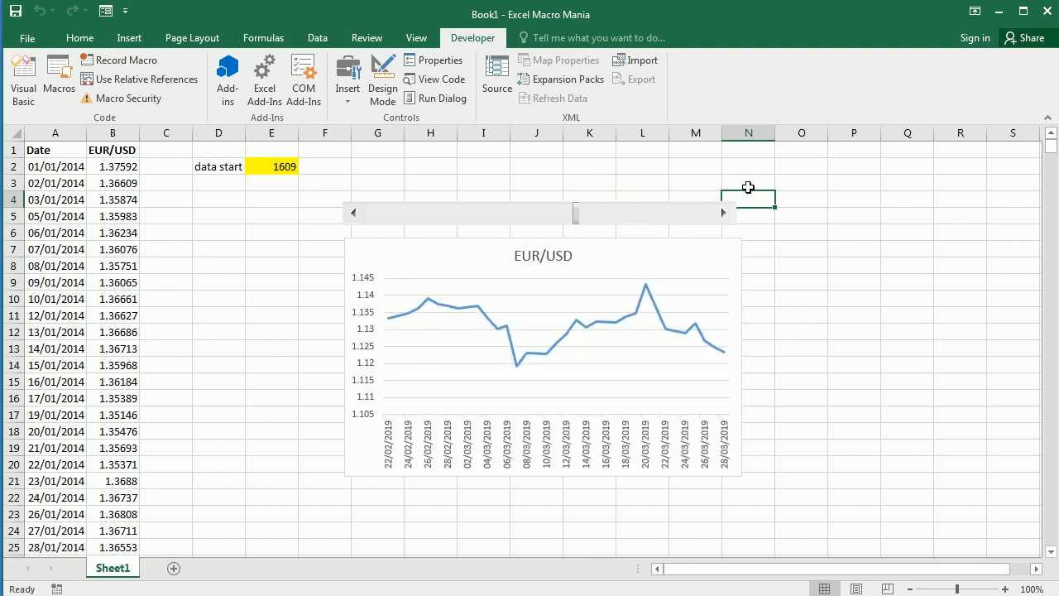
click(272, 166)
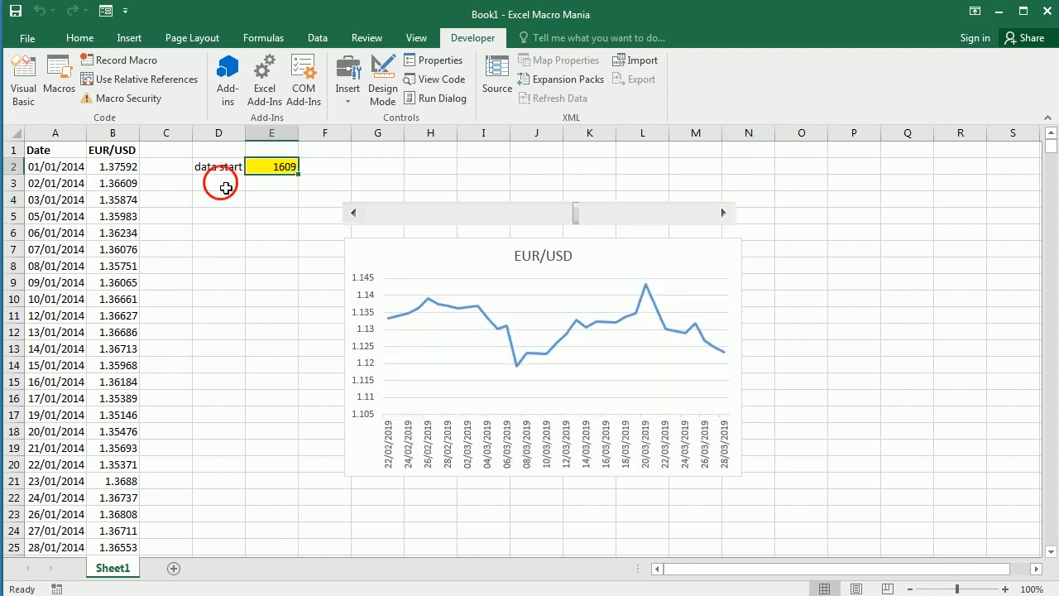
- Label D3 'data span' and enter 30 in E3
text(data start)
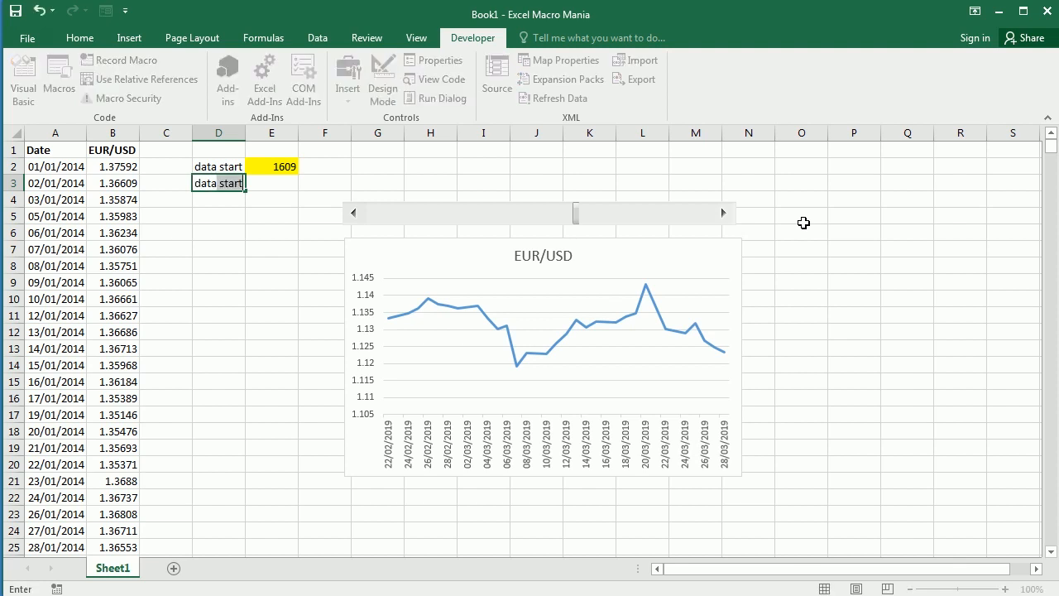
text(span)
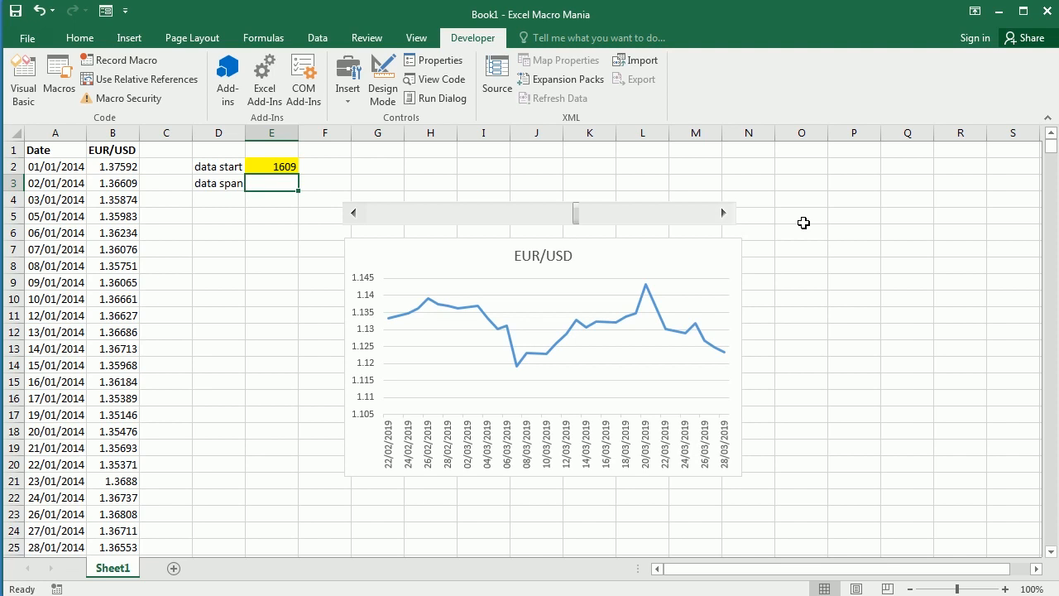
text(30)
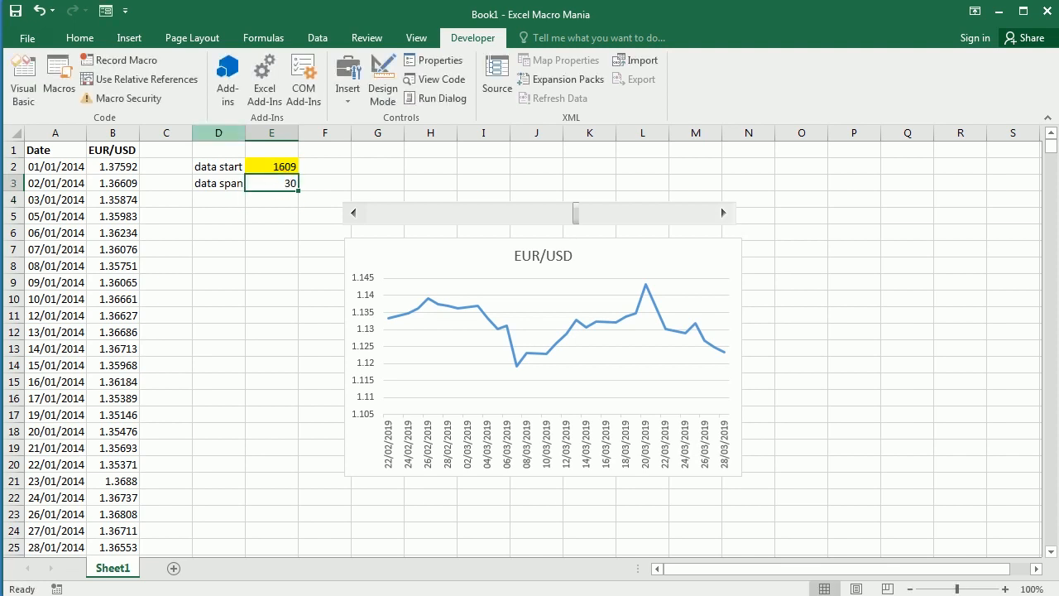
click(80, 37)
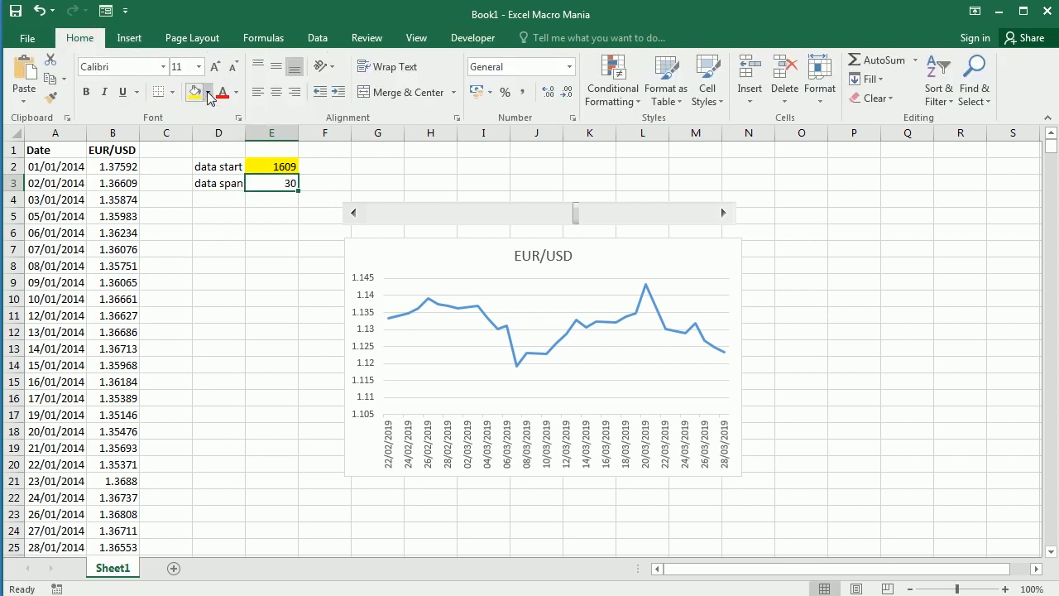
click(263, 37)
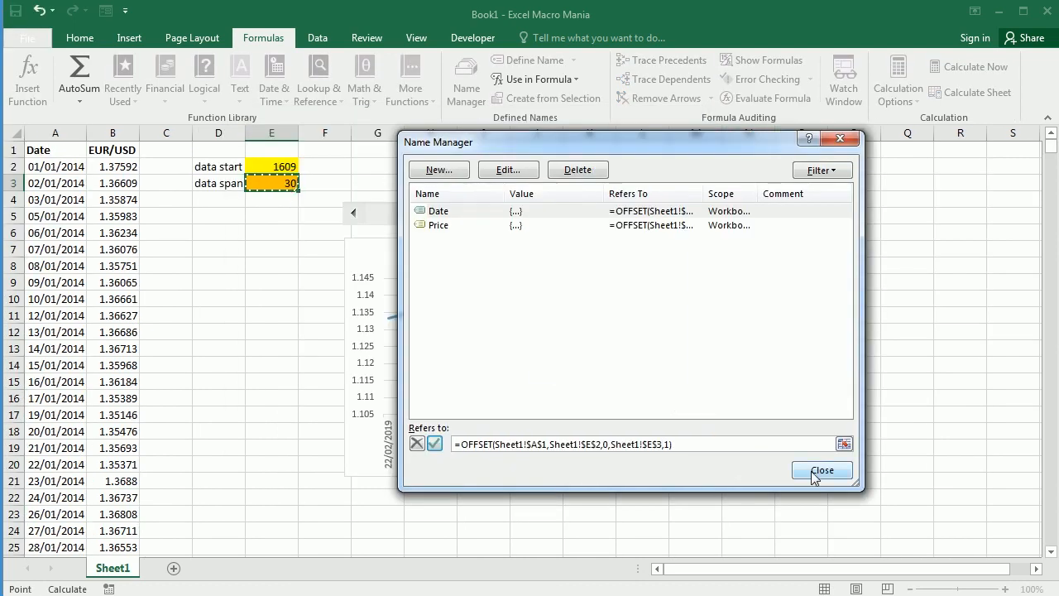
- Close Name Manager with the Date name's OFFSET height pointing to $E$3
click(821, 470)
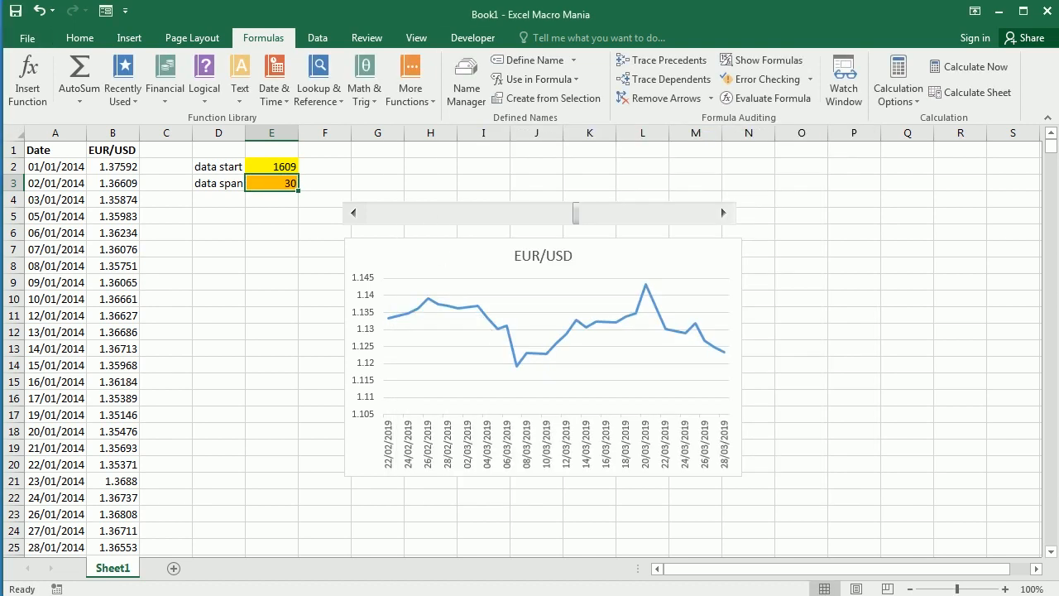
click(473, 37)
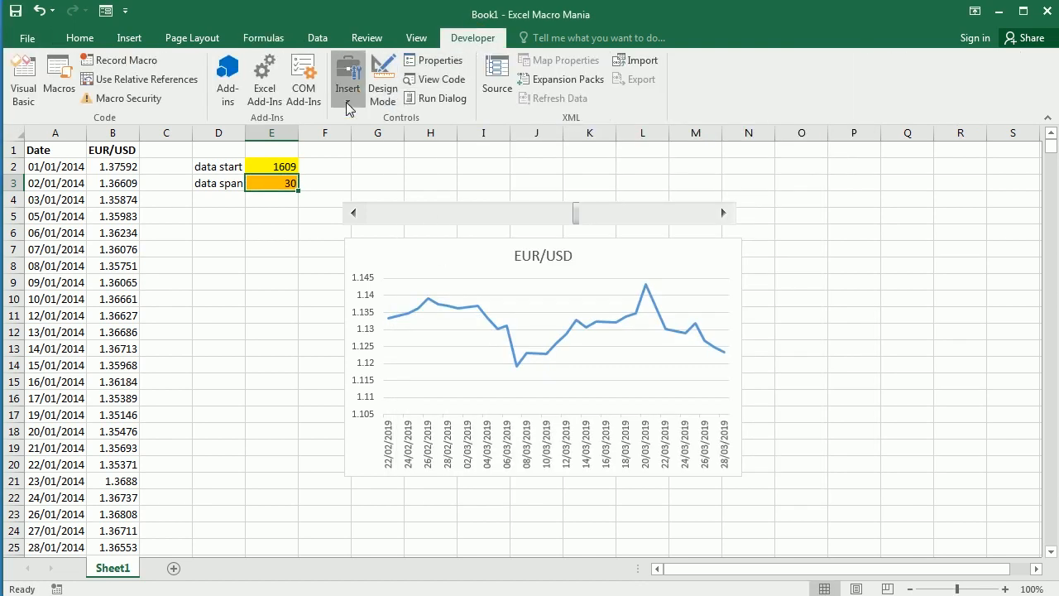
- Insert a scroll bar under the chart linked to $E$3, minimum 10, maximum 365
click(347, 79)
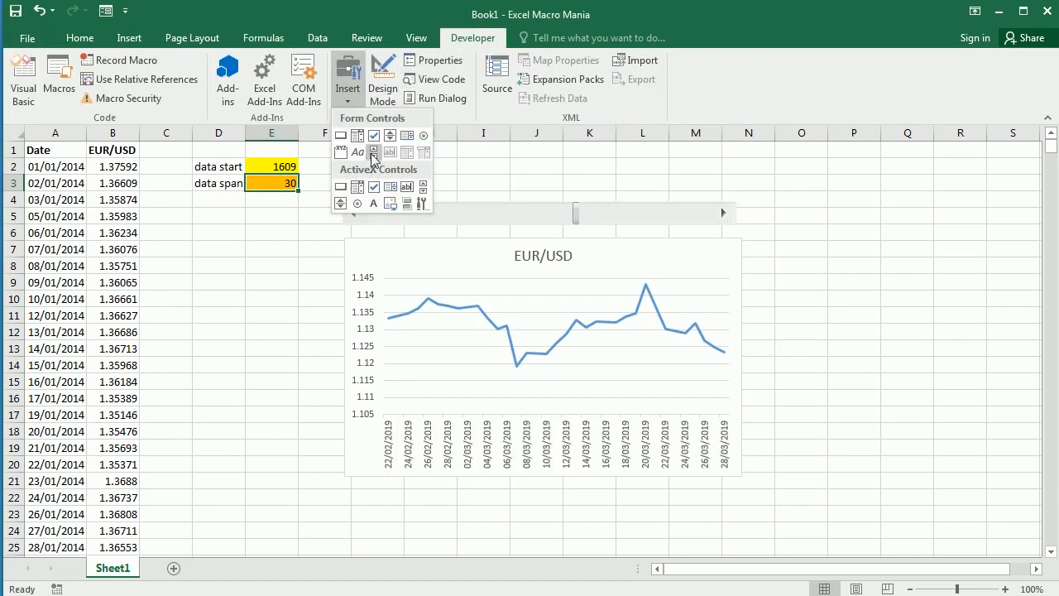
click(374, 153)
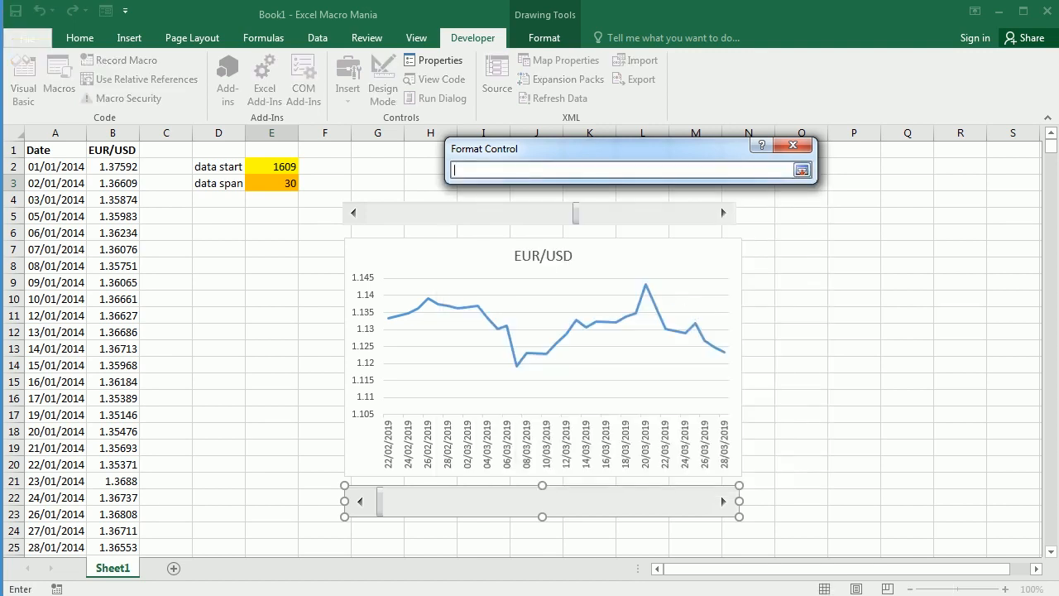
click(271, 183)
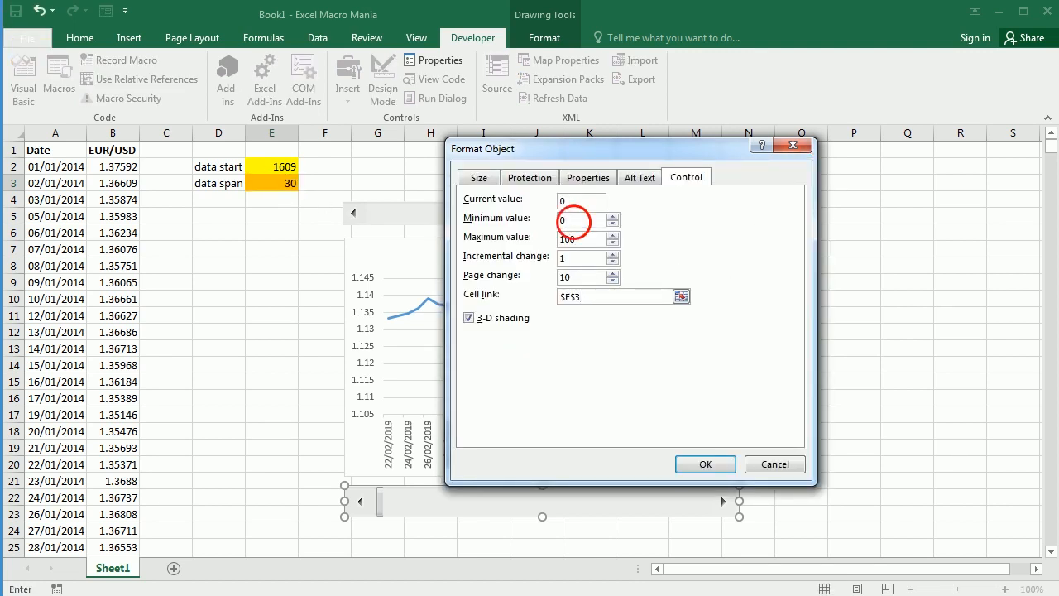
text(10)
click(588, 239)
text(365)
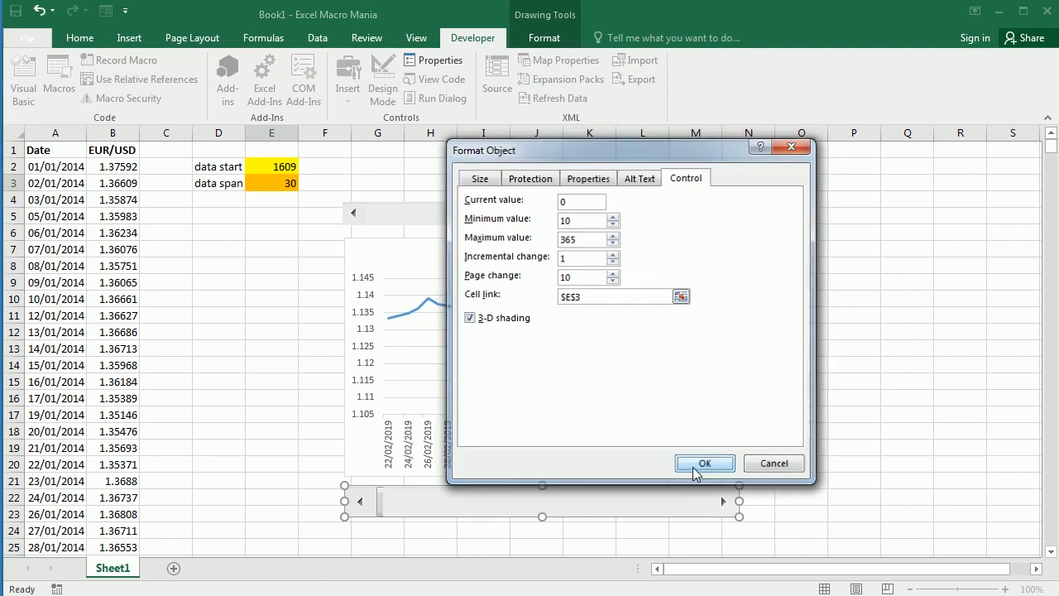
click(704, 462)
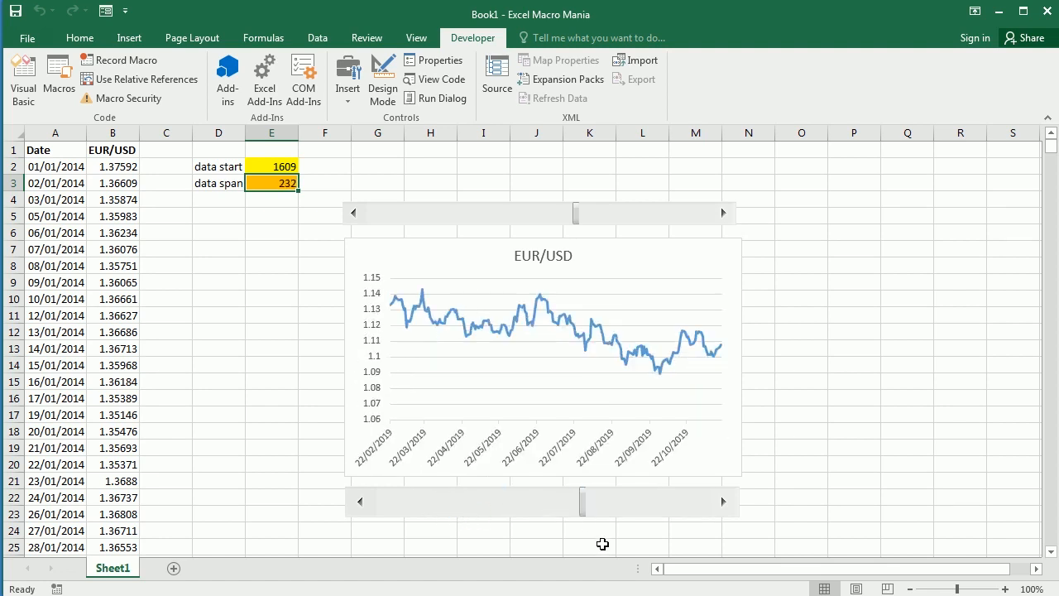
- Move data start to 251 (20/10/2014) and narrow data span to 52 days
drag(573, 213, 493, 213)
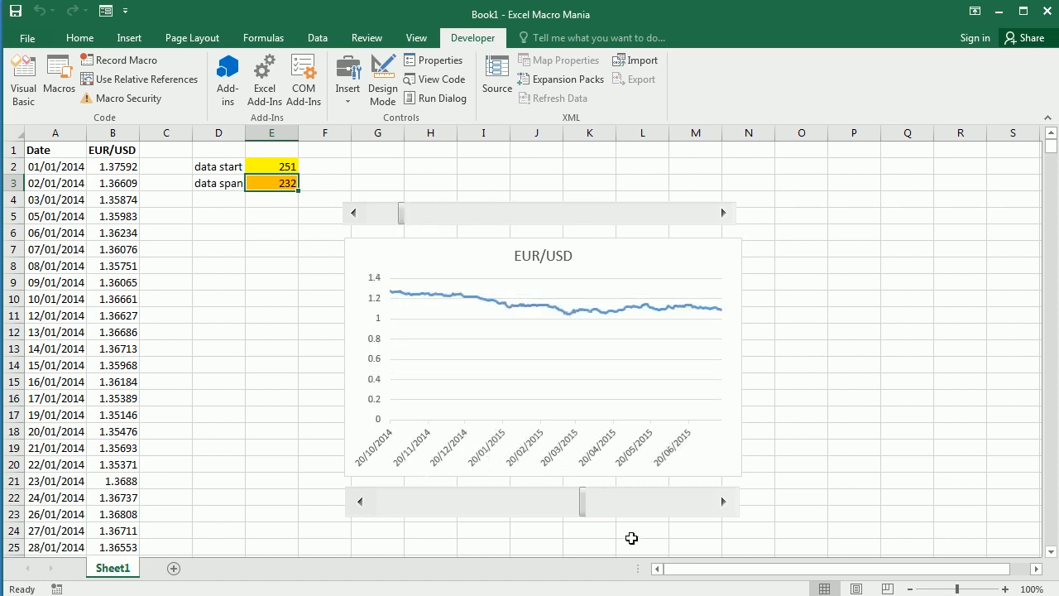
drag(579, 501, 645, 501)
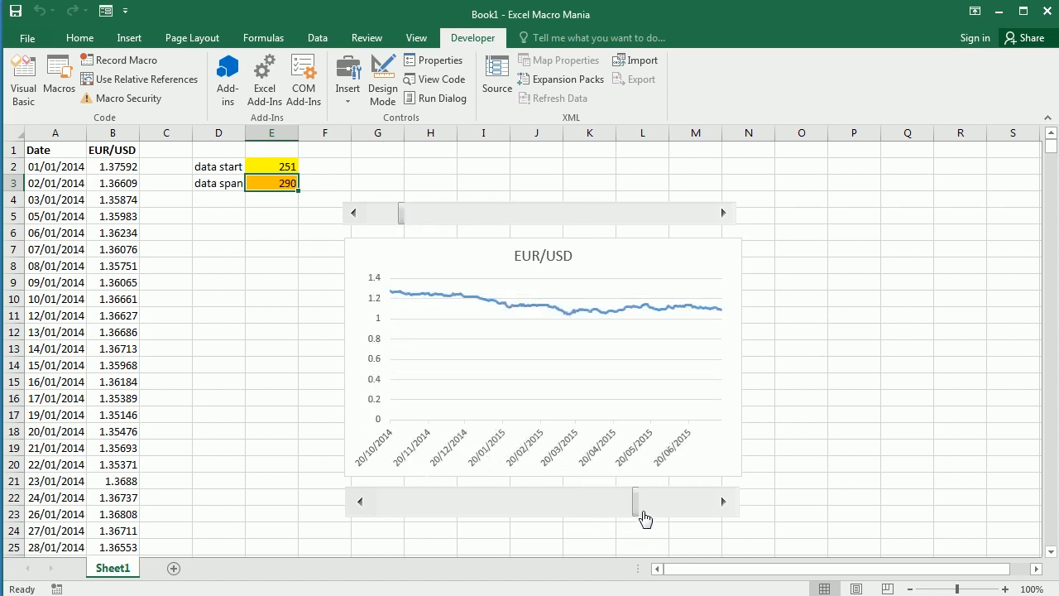
drag(637, 500, 447, 500)
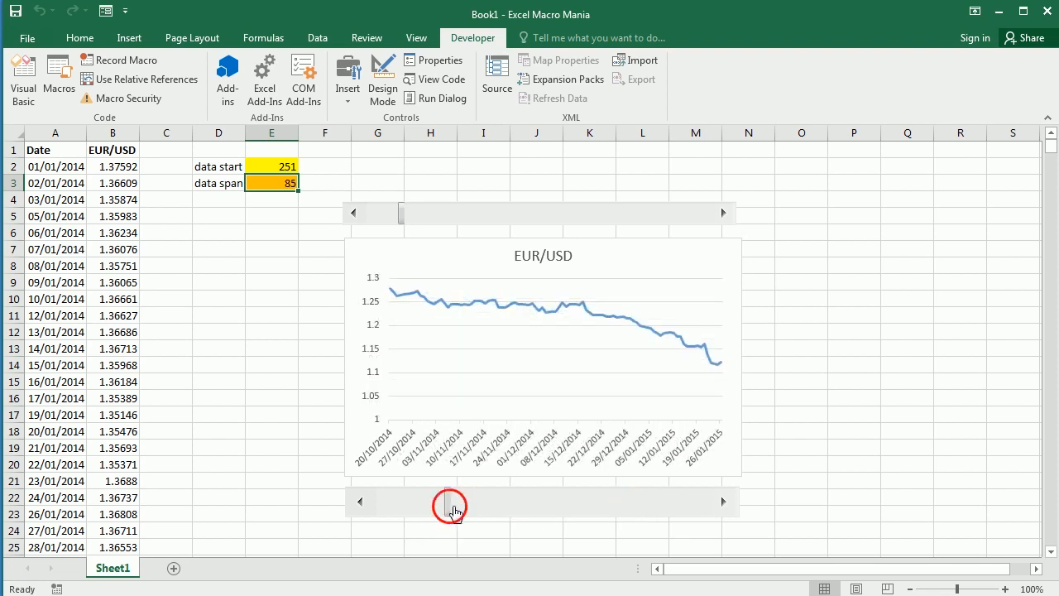
drag(453, 510, 416, 500)
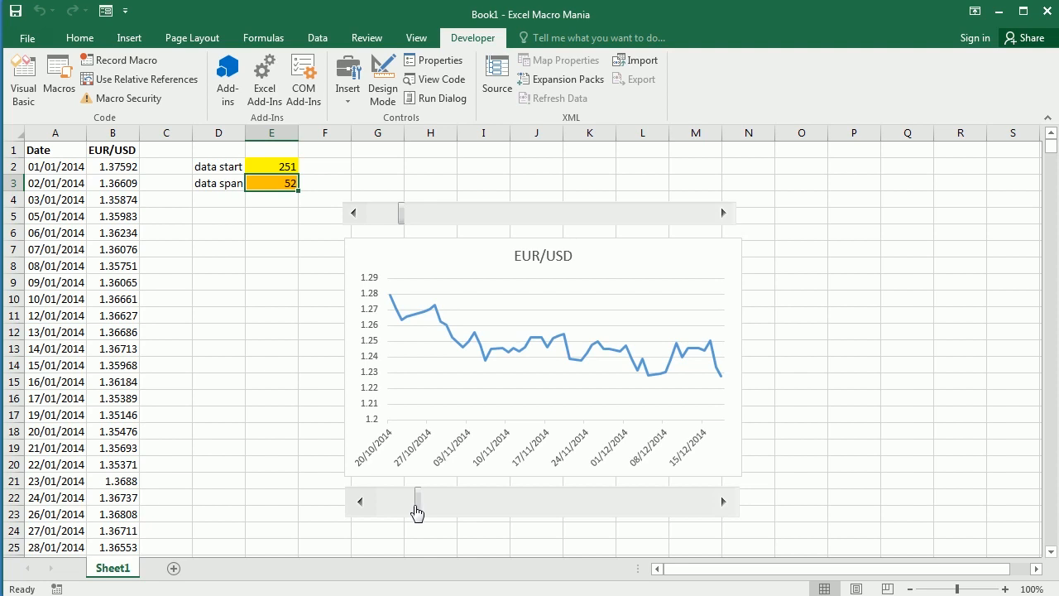